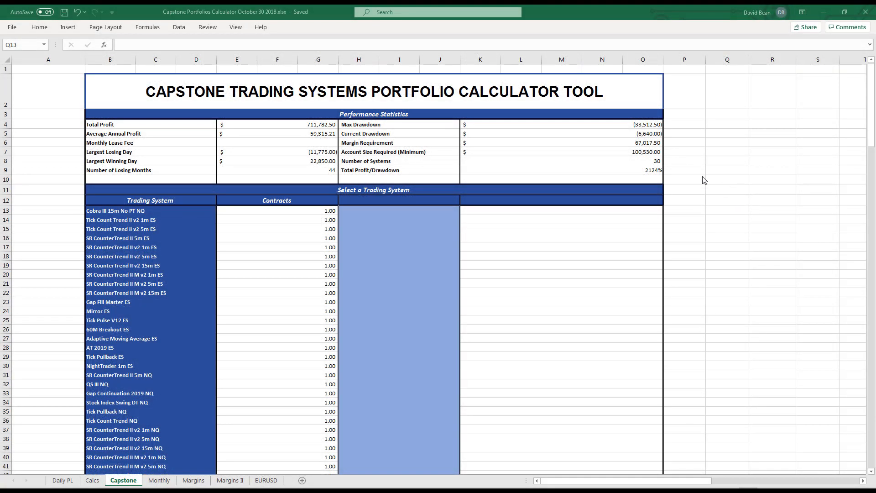
{"action": "mouse_move", "coordinate": [763, 197]}
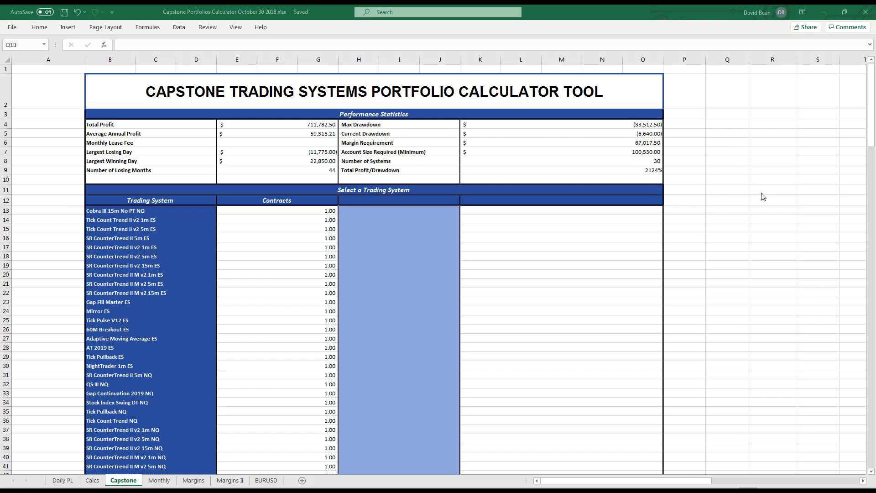
Enter 0.10 contracts for Cobra III 15m No PT NQ and the next system.
{"action": "left_click", "coordinate": [727, 256]}
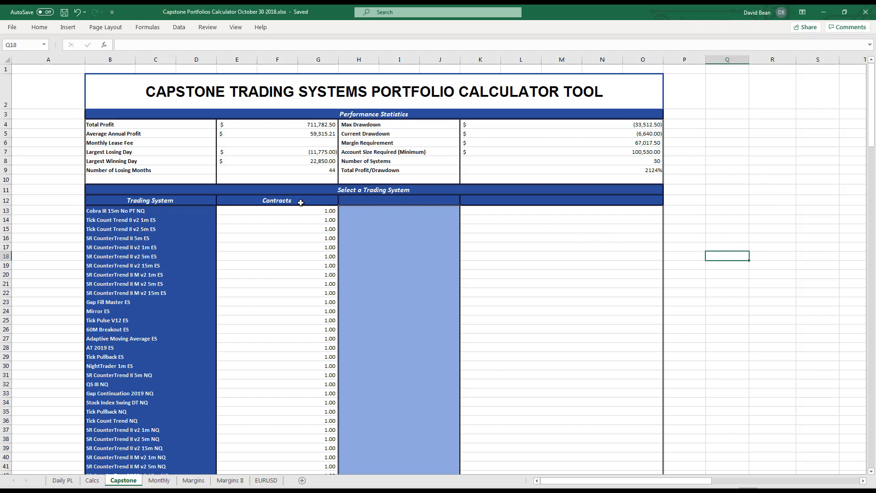
{"action": "left_click", "coordinate": [277, 210]}
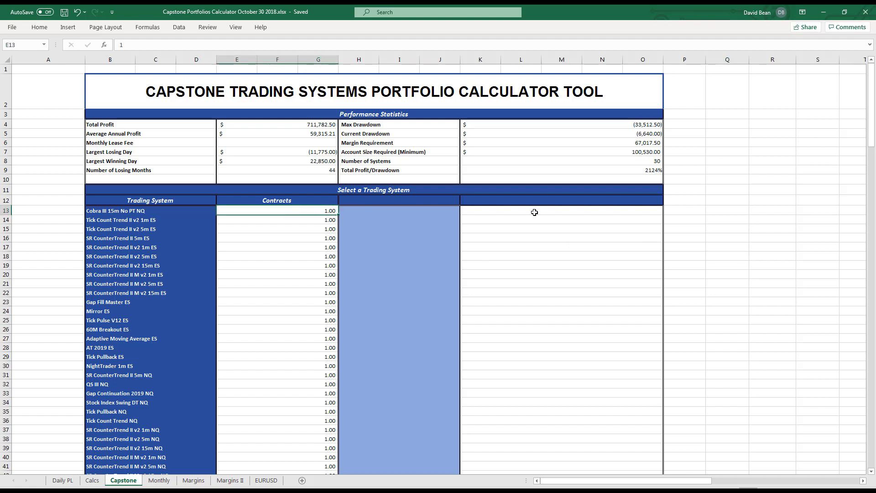
{"action": "mouse_move", "coordinate": [621, 297]}
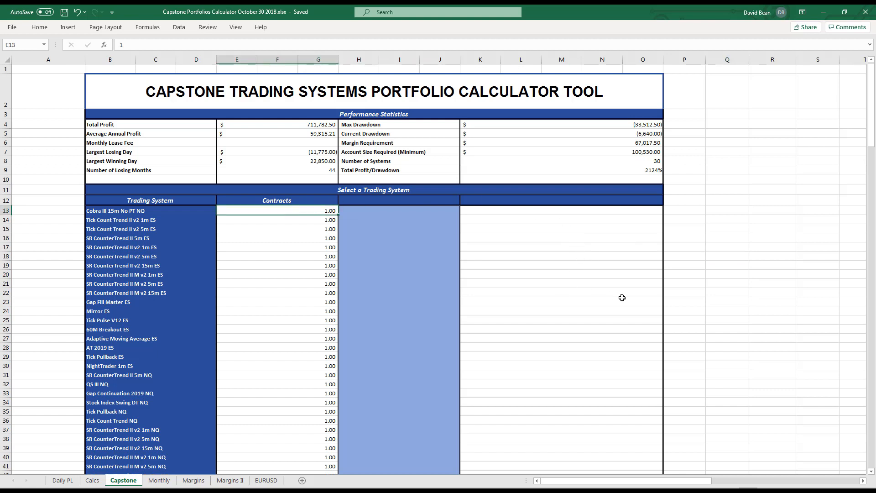
{"action": "mouse_move", "coordinate": [608, 298]}
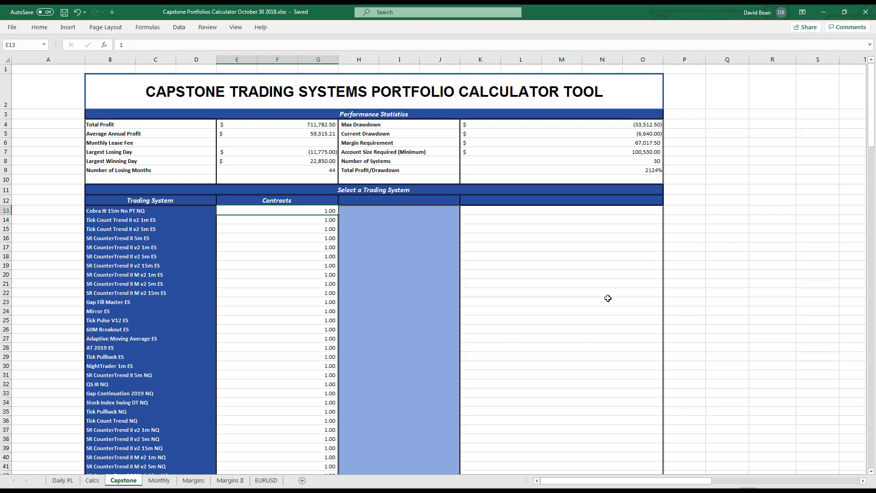
{"action": "mouse_move", "coordinate": [597, 243]}
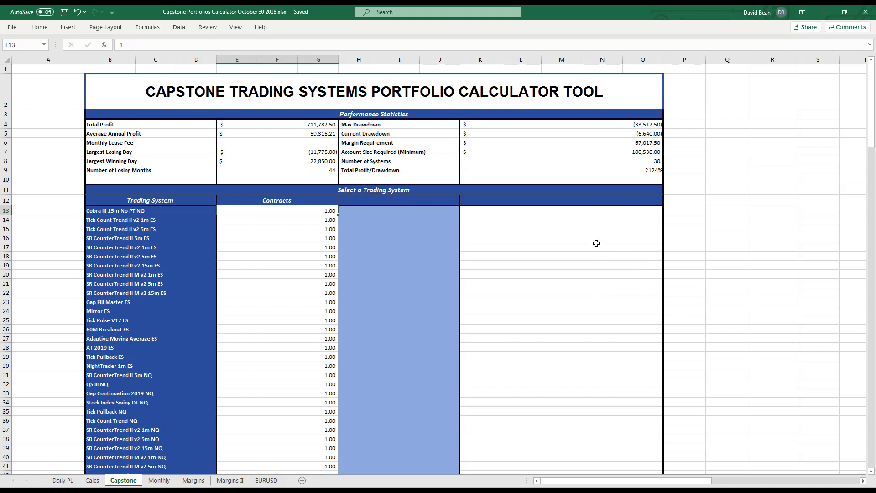
{"action": "scroll", "scroll_direction": "down", "scroll_amount": 3}
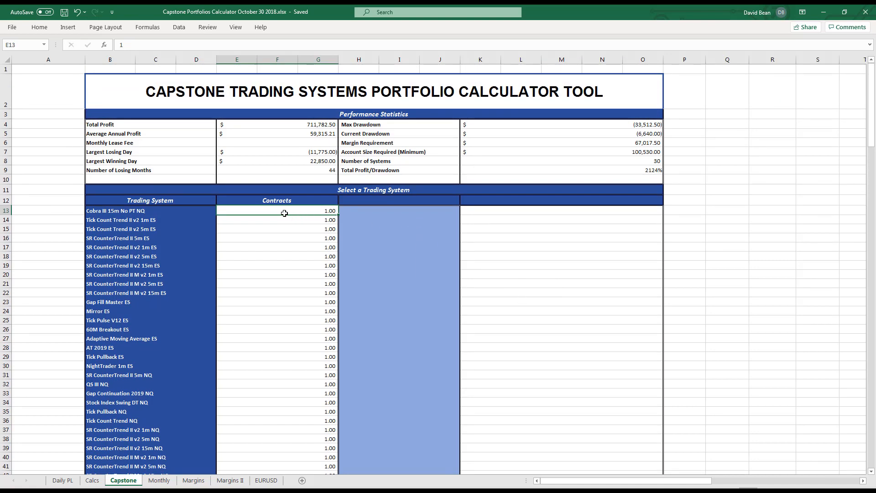
{"action": "mouse_move", "coordinate": [361, 221]}
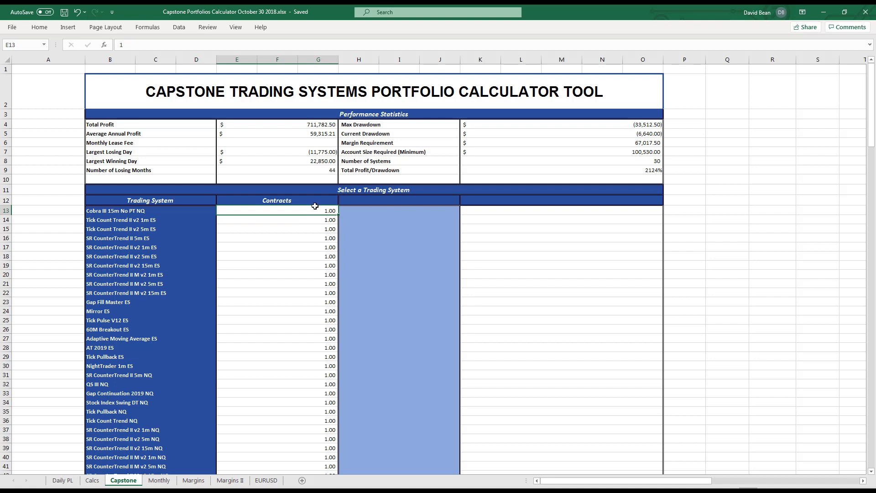
{"action": "mouse_move", "coordinate": [577, 251]}
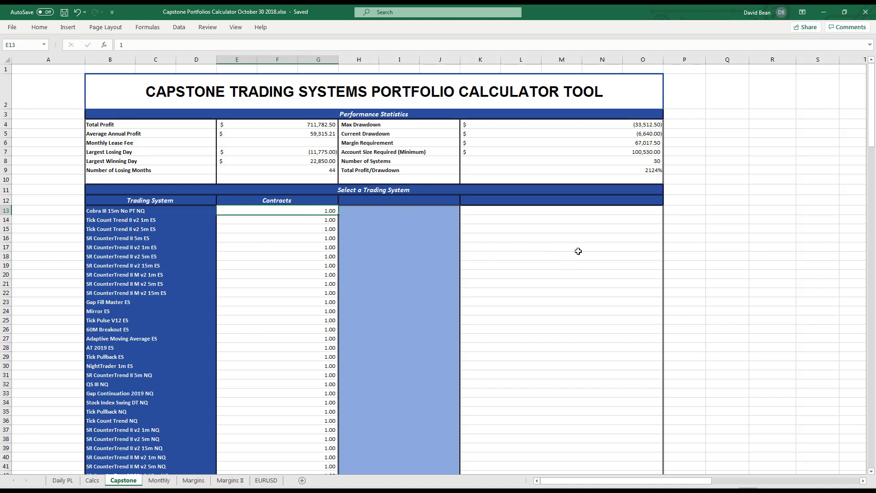
{"action": "type", "text": ".1"}
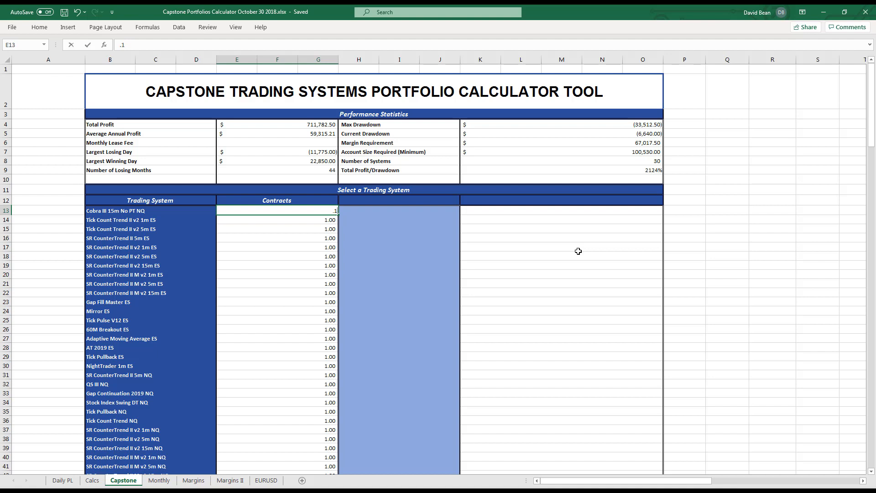
{"action": "key", "text": "Enter"}
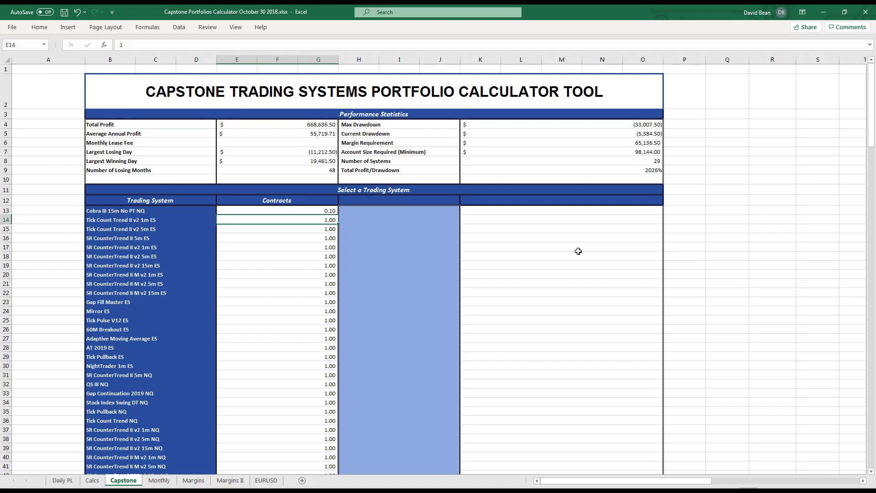
{"action": "left_click", "coordinate": [277, 211]}
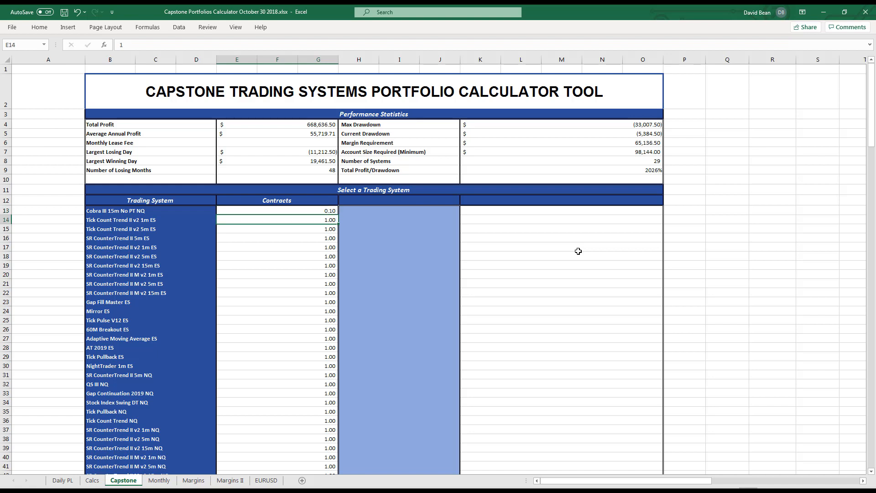
{"action": "type", "text": ".1"}
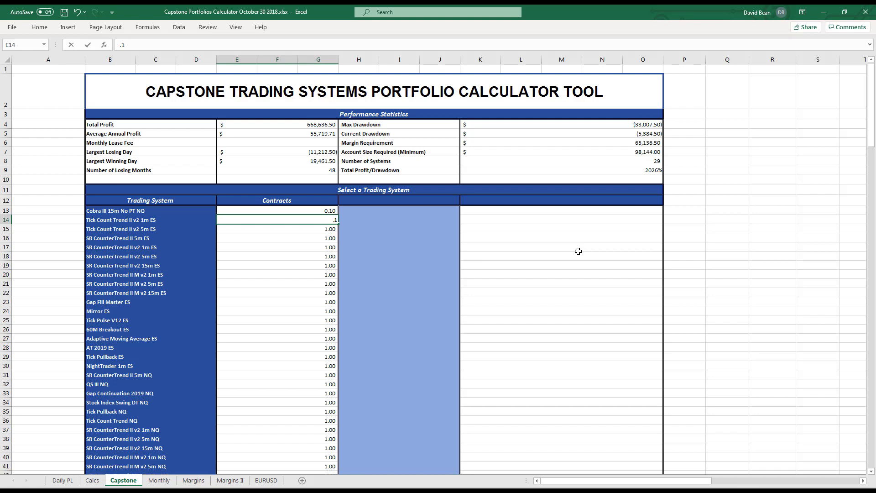
{"action": "key", "text": "Enter"}
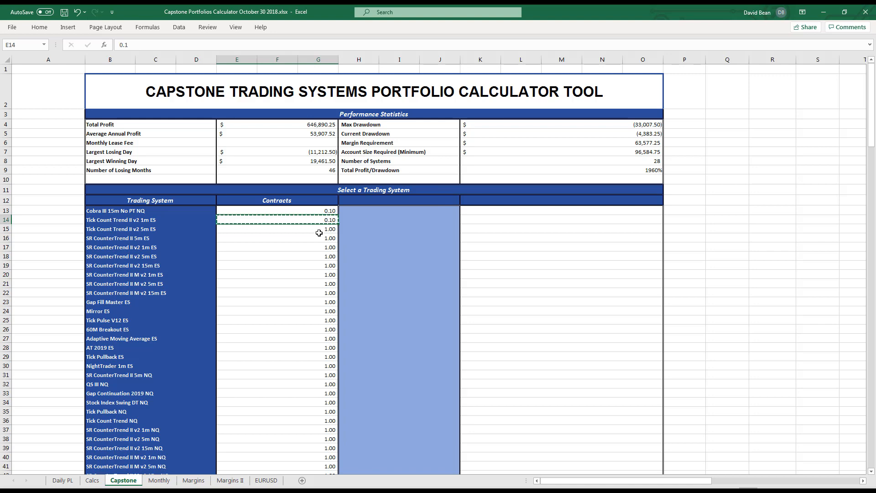
{"action": "scroll", "scroll_direction": "down", "scroll_amount": 3}
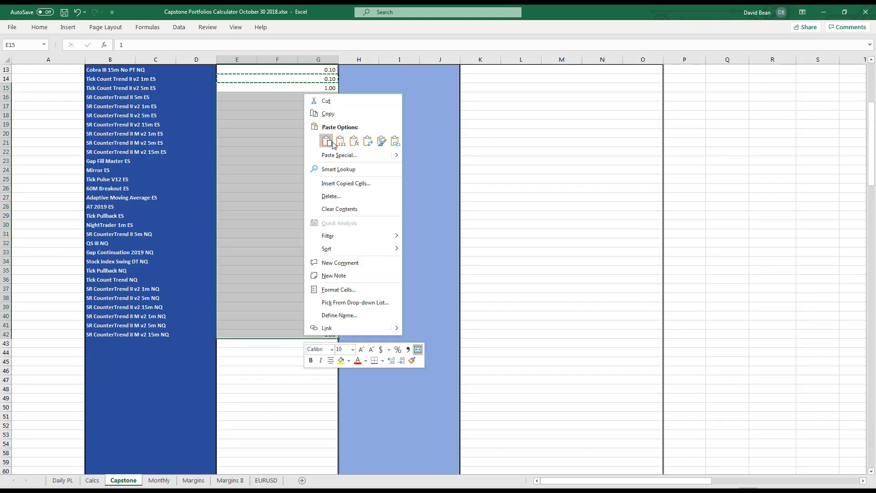
Paste 0.10 into the remaining Contracts cells and check the Max Drawdown formula.
{"action": "left_click", "coordinate": [326, 140]}
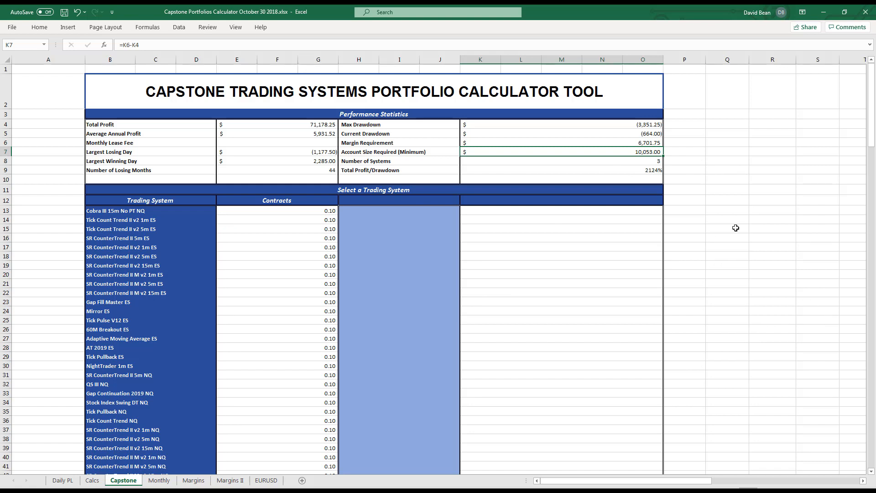
{"action": "mouse_move", "coordinate": [469, 151]}
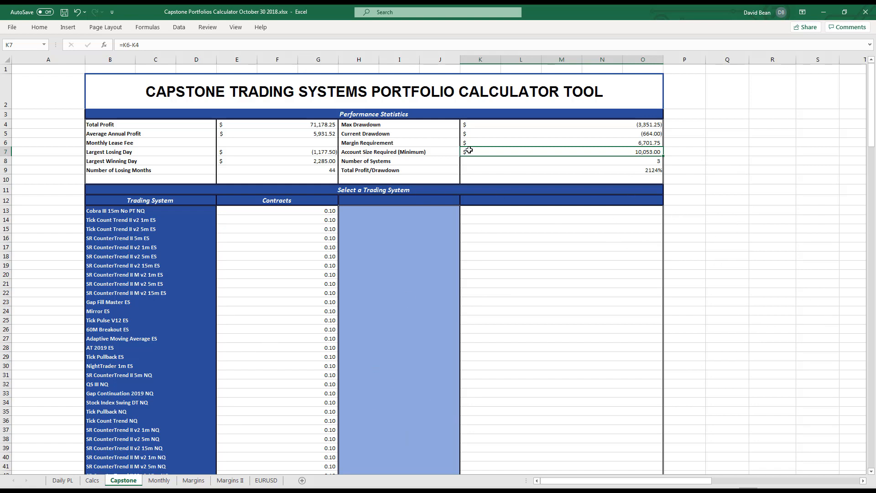
{"action": "mouse_move", "coordinate": [695, 125]}
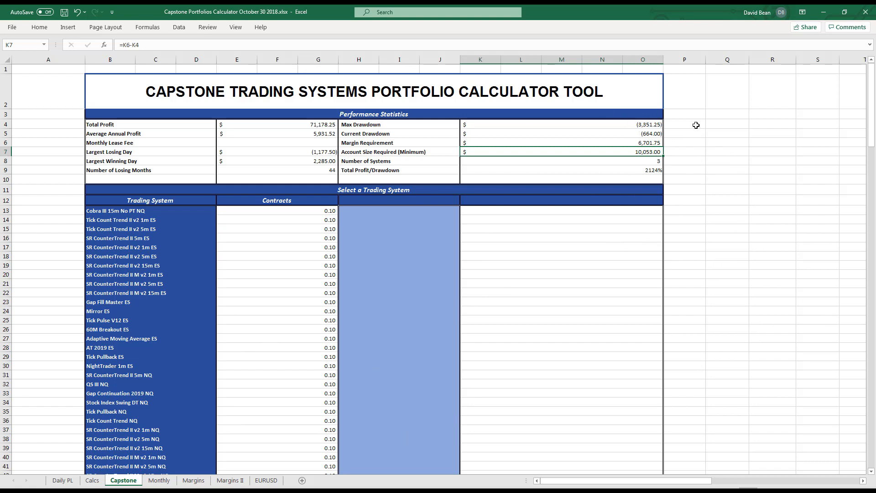
{"action": "left_click", "coordinate": [579, 124]}
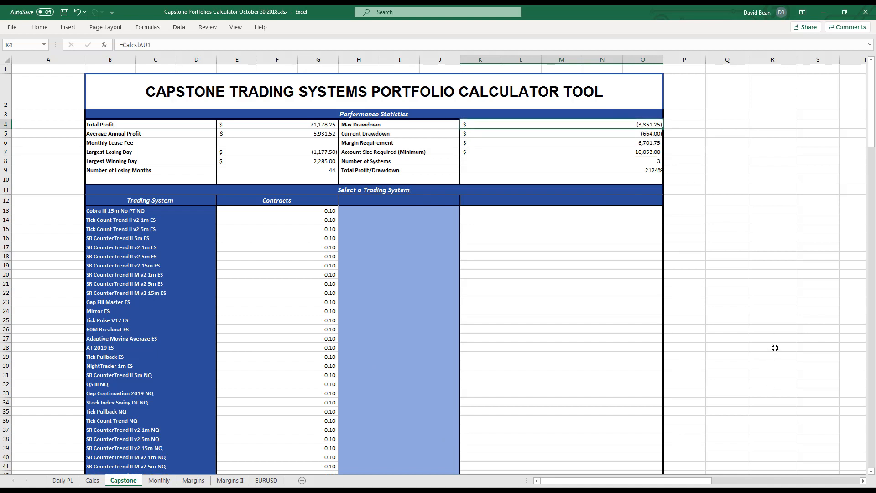
{"action": "mouse_move", "coordinate": [736, 330]}
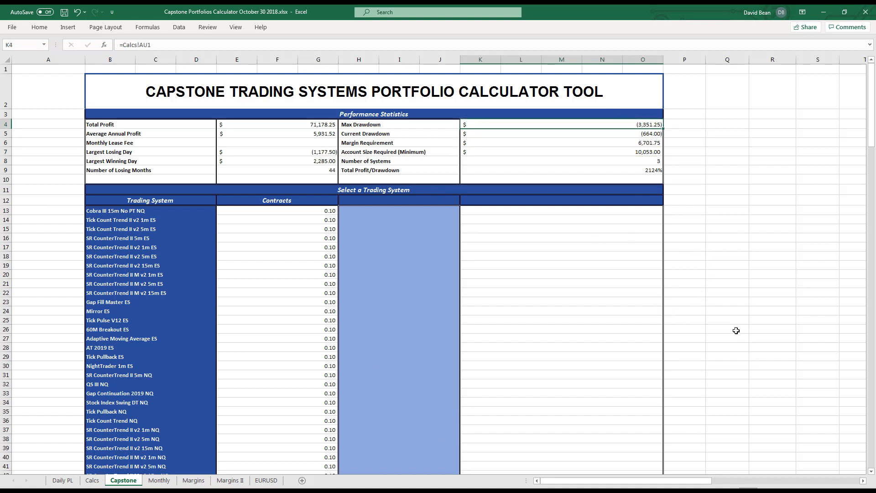
{"action": "mouse_move", "coordinate": [690, 281]}
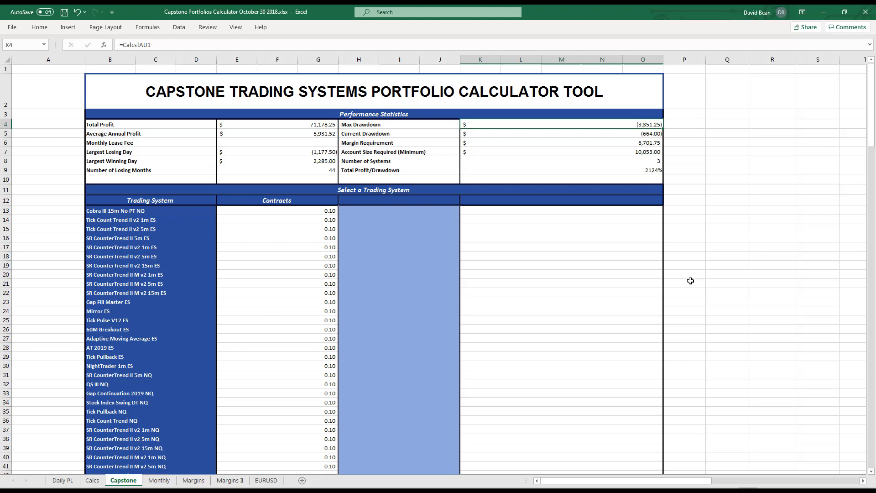
{"action": "scroll", "scroll_direction": "down", "scroll_amount": 3}
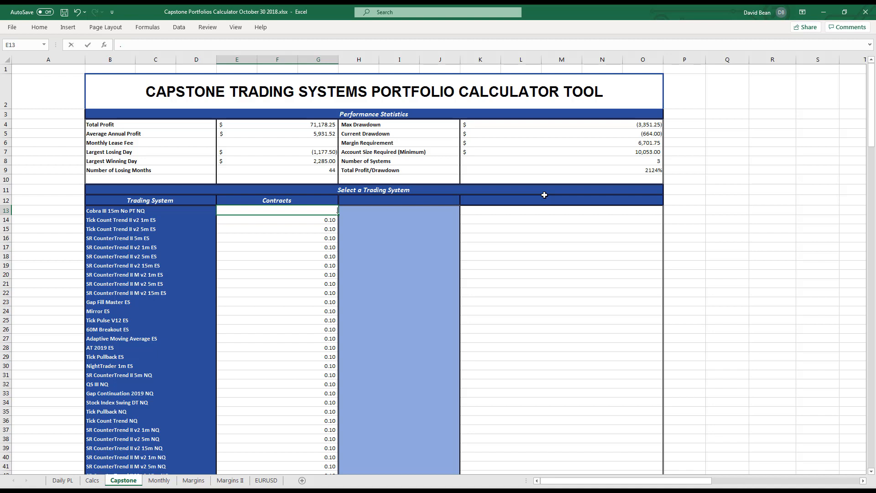
{"action": "type", "text": ".5"}
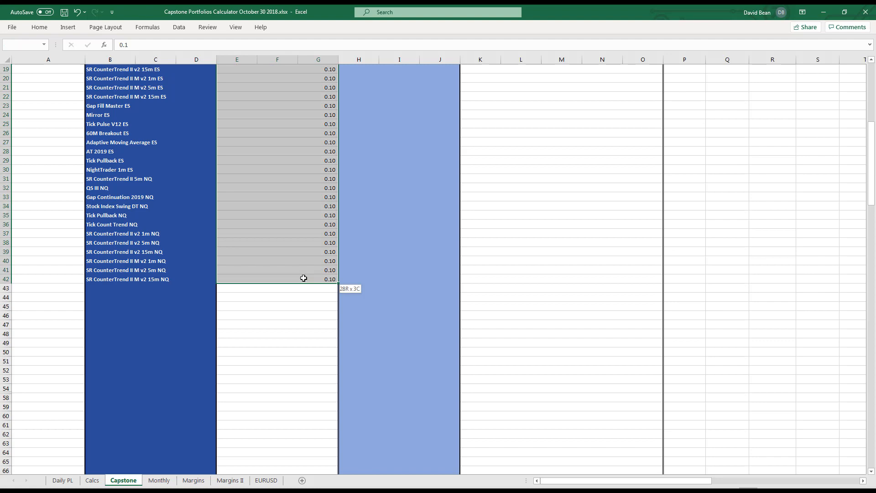
{"action": "right_click", "coordinate": [304, 279]}
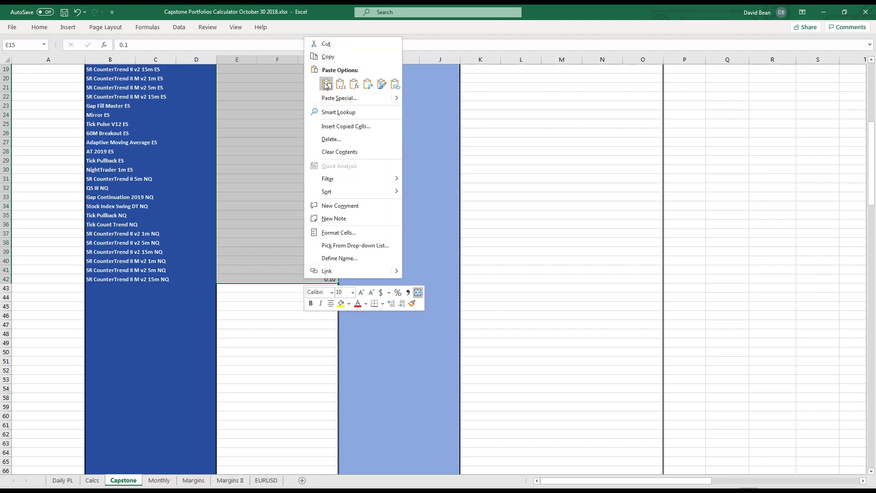
{"action": "left_click", "coordinate": [326, 84]}
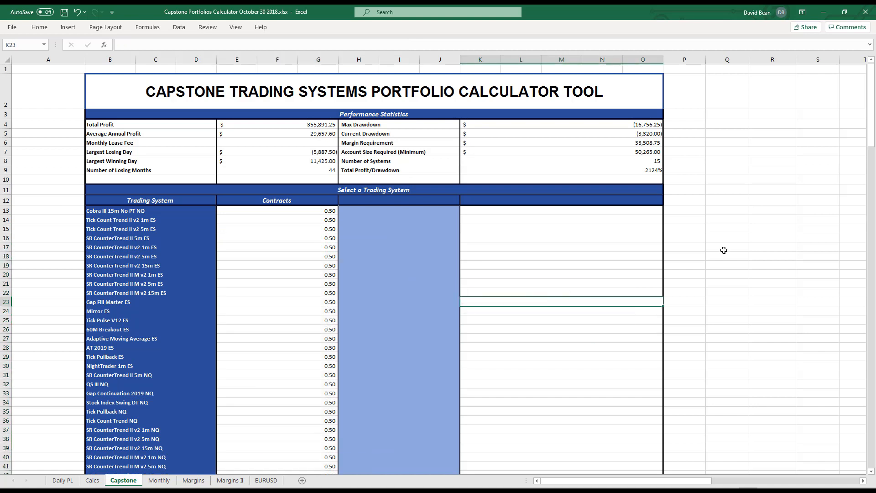
{"action": "left_click", "coordinate": [726, 247]}
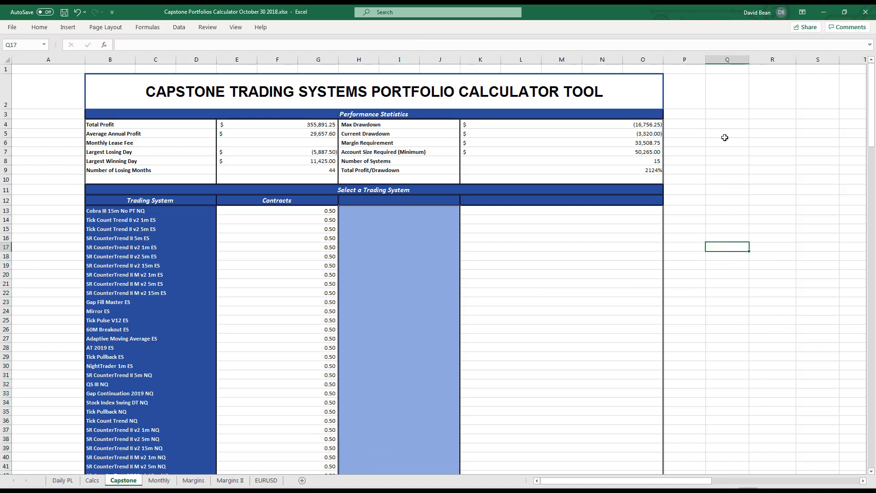
{"action": "mouse_move", "coordinate": [734, 226]}
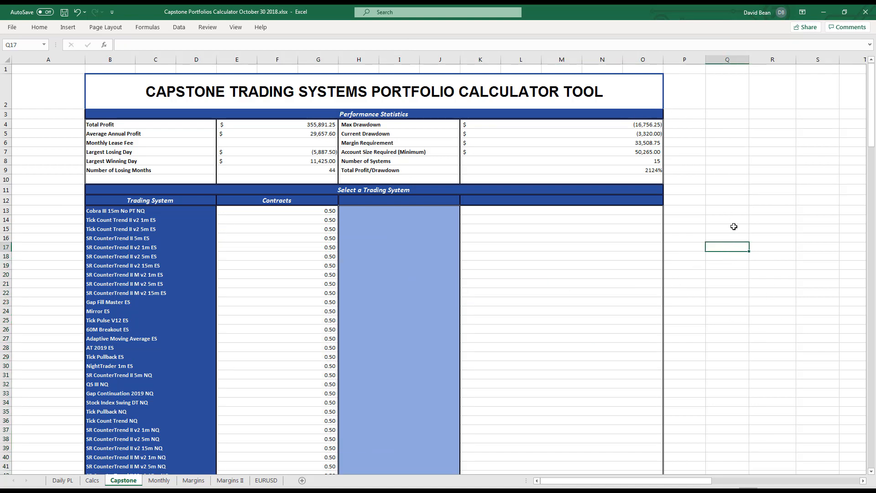
Change the B77 note to 'Last updated on 10/30/2019'.
{"action": "scroll", "scroll_direction": "down", "scroll_amount": 3}
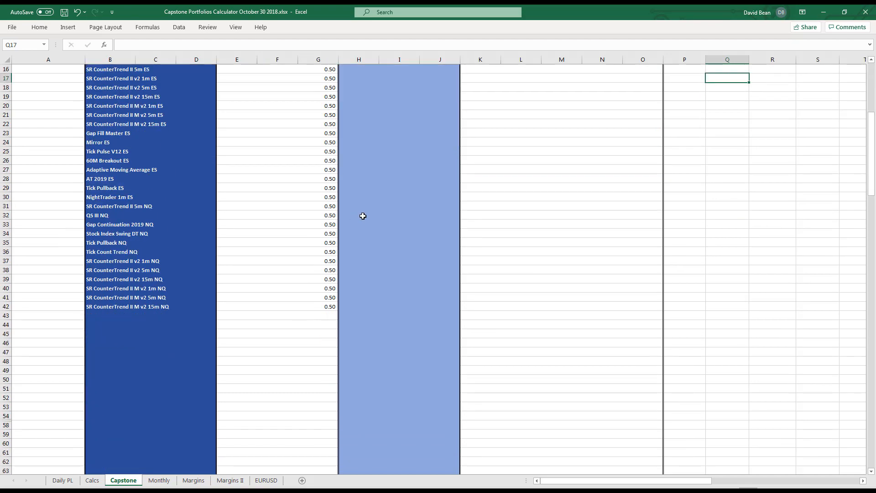
{"action": "scroll", "scroll_direction": "down", "scroll_amount": 3}
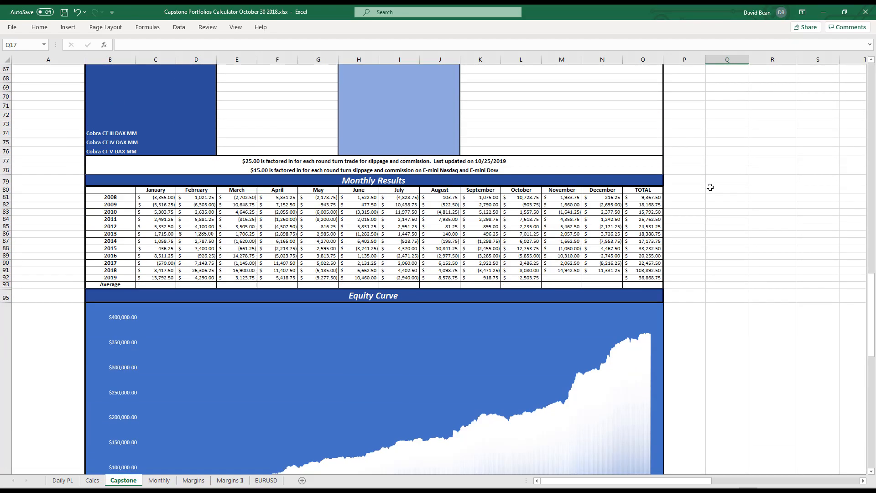
{"action": "scroll", "scroll_direction": "down", "scroll_amount": 3}
{"action": "type", "text": "30"}
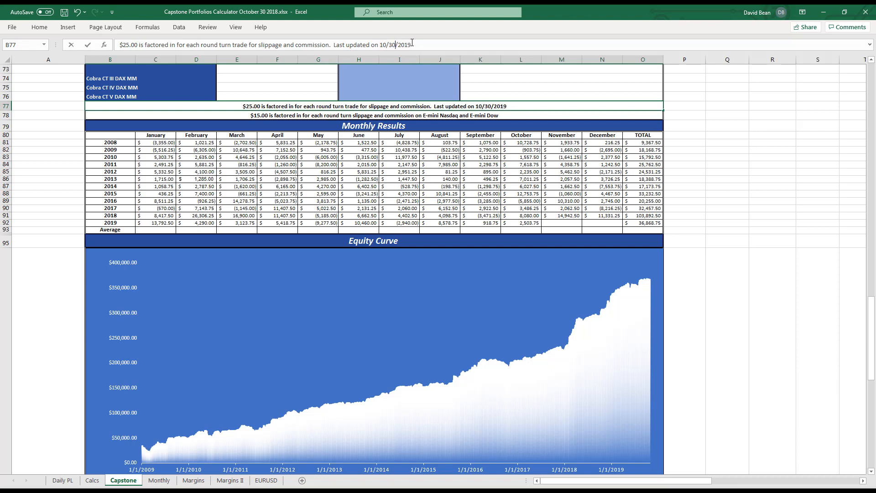
{"action": "left_click", "coordinate": [727, 186]}
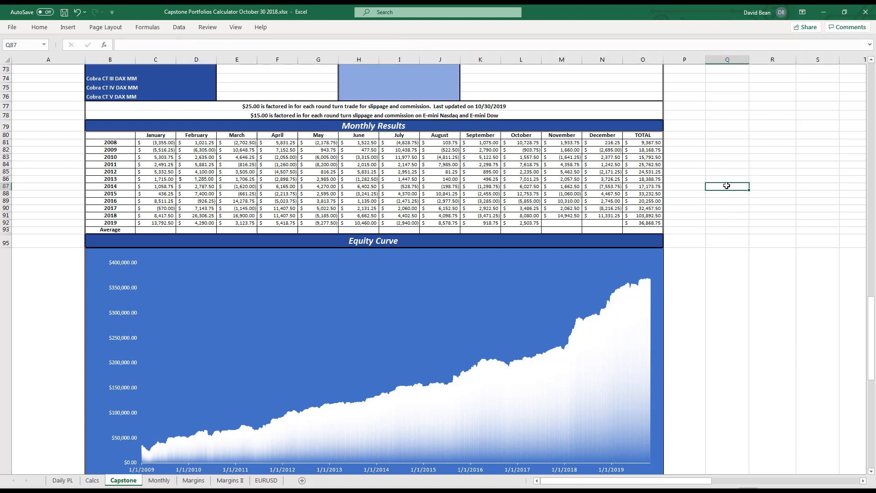
Check the 2019 and 2017 yearly total formulas, then scroll back to the top.
{"action": "left_click", "coordinate": [642, 223]}
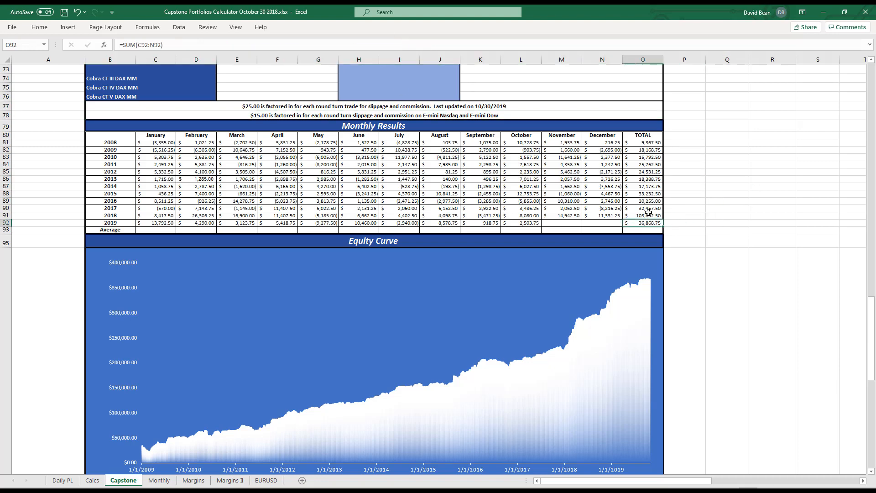
{"action": "left_click", "coordinate": [643, 208]}
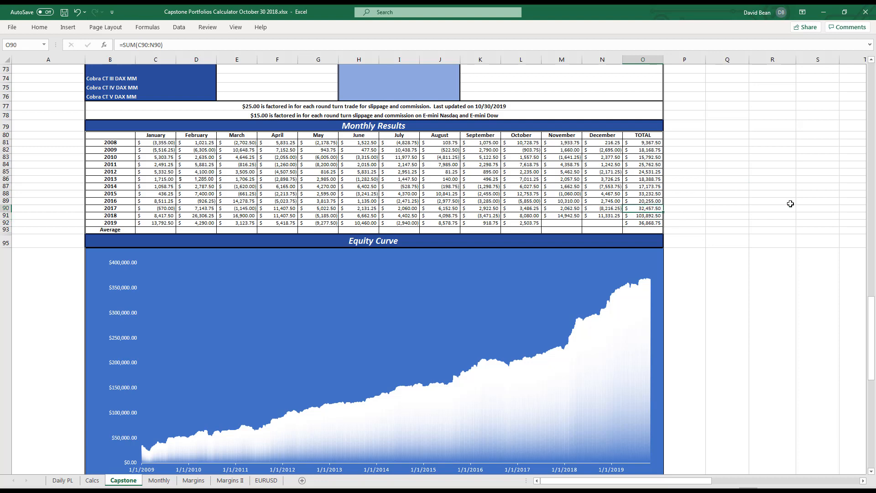
{"action": "mouse_move", "coordinate": [730, 176]}
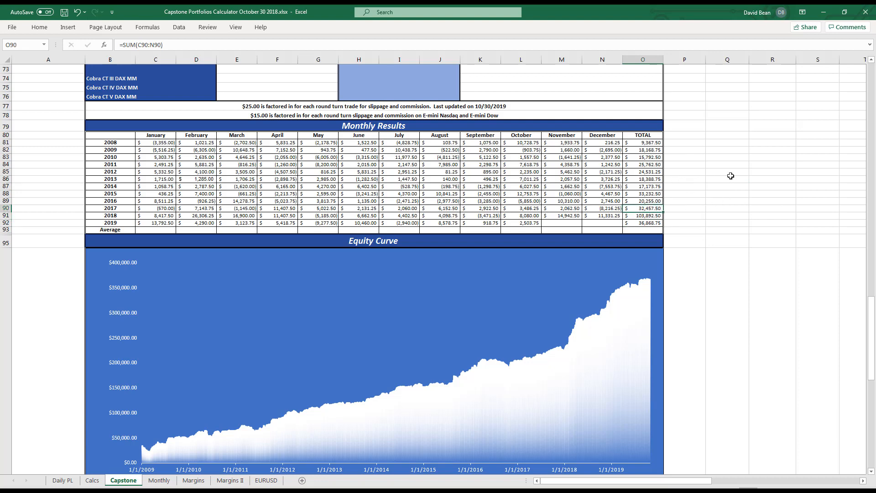
{"action": "scroll", "scroll_direction": "down", "scroll_amount": 3}
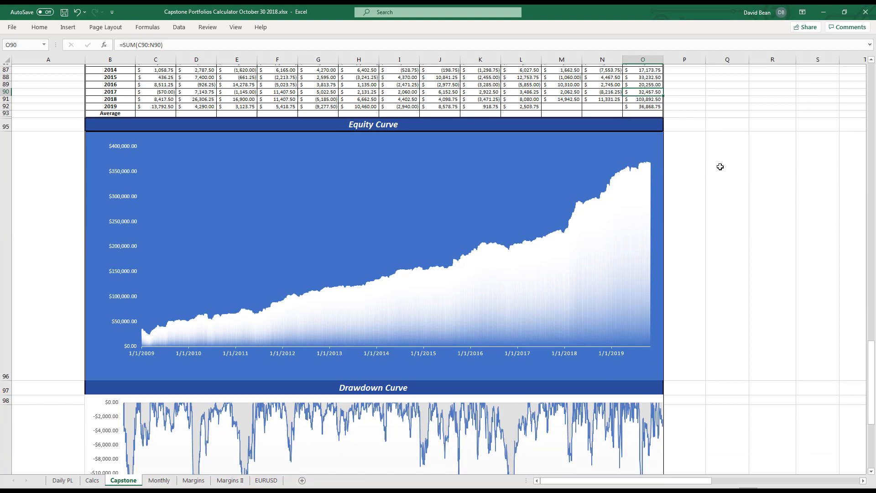
{"action": "scroll", "scroll_direction": "down", "scroll_amount": 3}
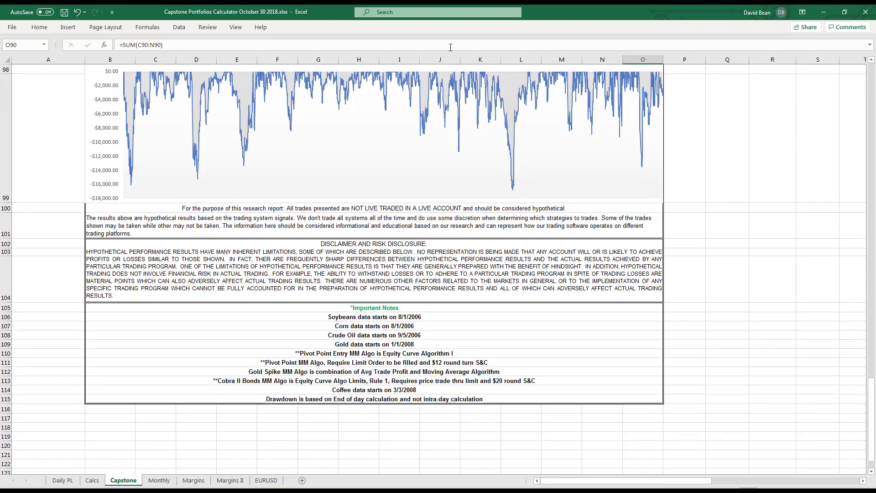
{"action": "mouse_move", "coordinate": [756, 219]}
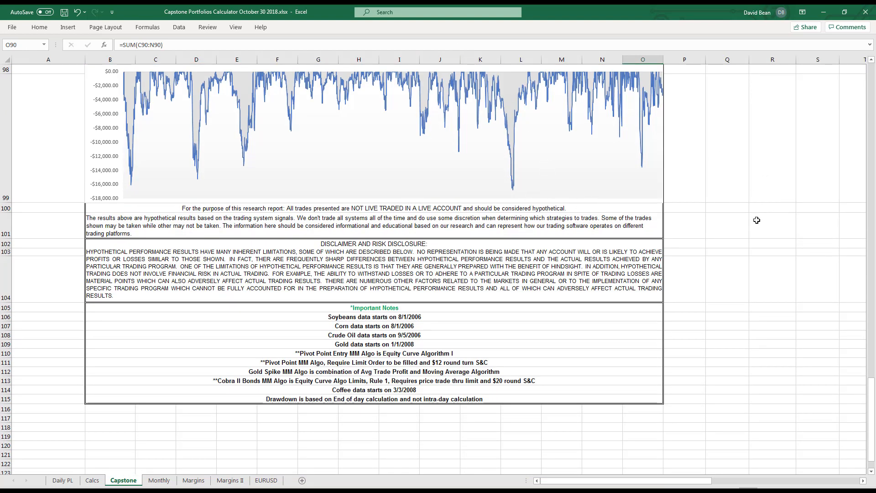
{"action": "mouse_move", "coordinate": [769, 334]}
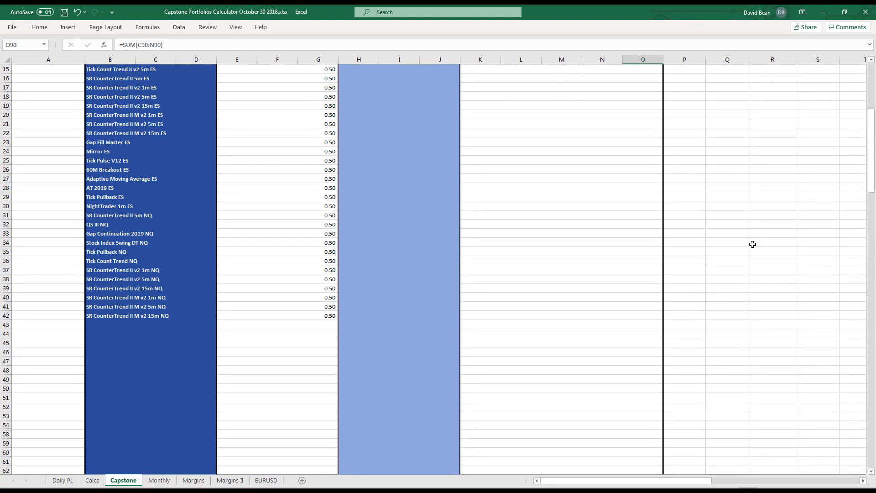
{"action": "scroll", "scroll_direction": "up", "scroll_amount": 3}
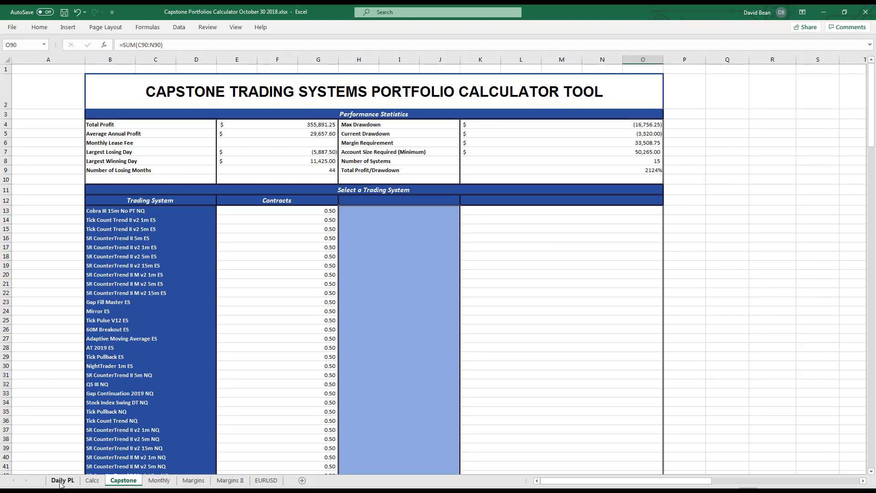
Open the Margins sheet and inspect the Tradestation and NinjaTrader margins.
{"action": "left_click", "coordinate": [191, 479]}
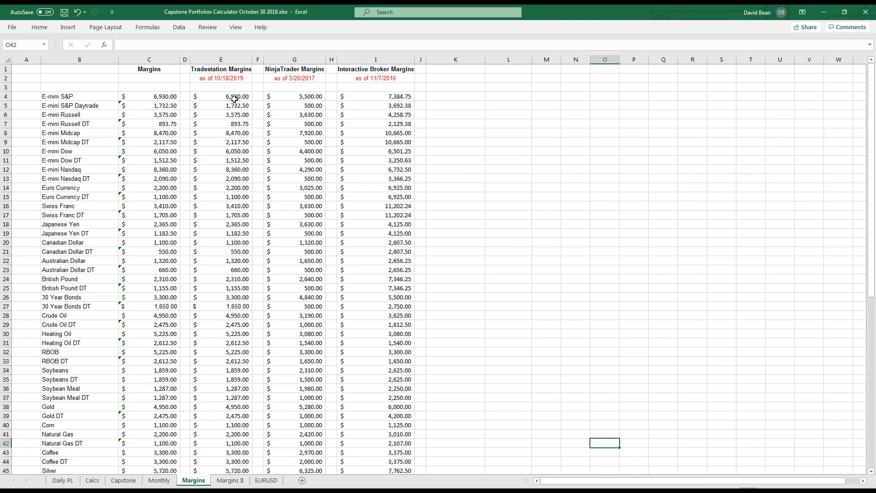
{"action": "left_click", "coordinate": [221, 59]}
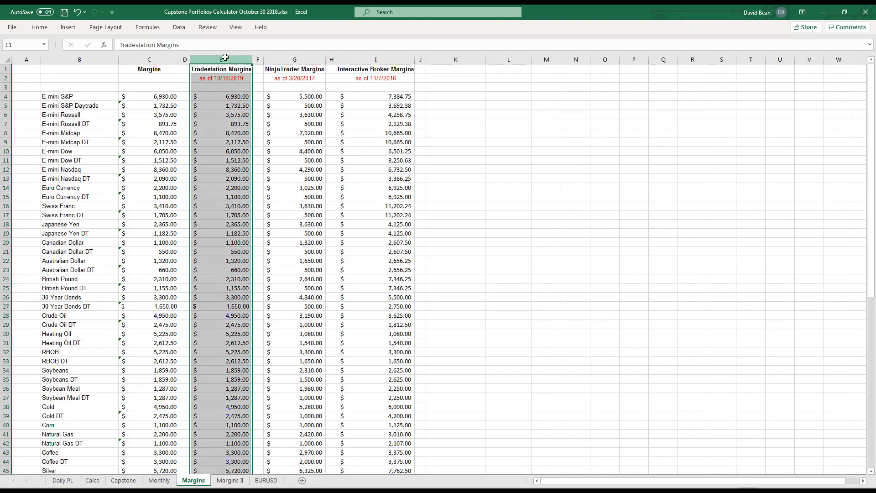
{"action": "left_click", "coordinate": [220, 151]}
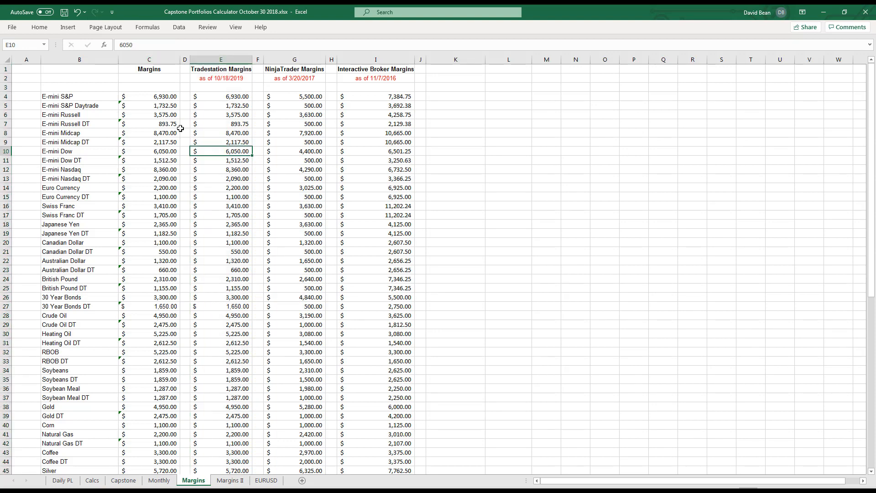
{"action": "left_click", "coordinate": [149, 97]}
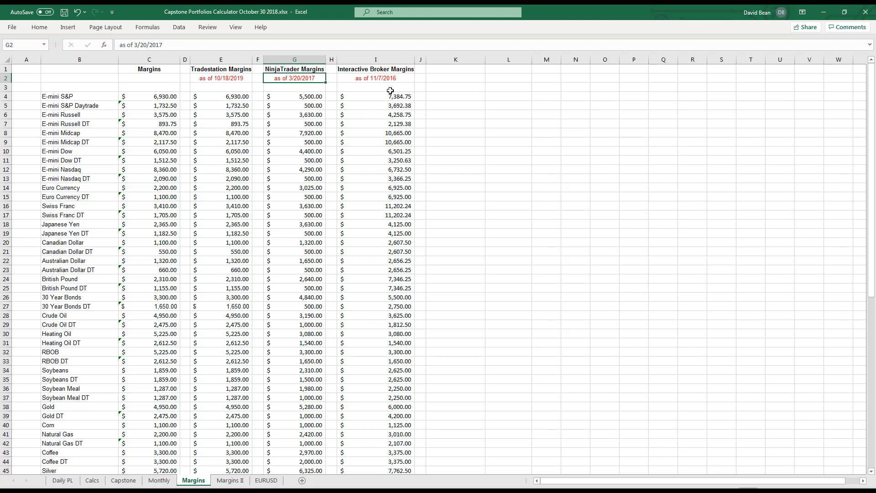
Inspect the E-mini S&P margins across brokers and return to the table top.
{"action": "left_click", "coordinate": [375, 95]}
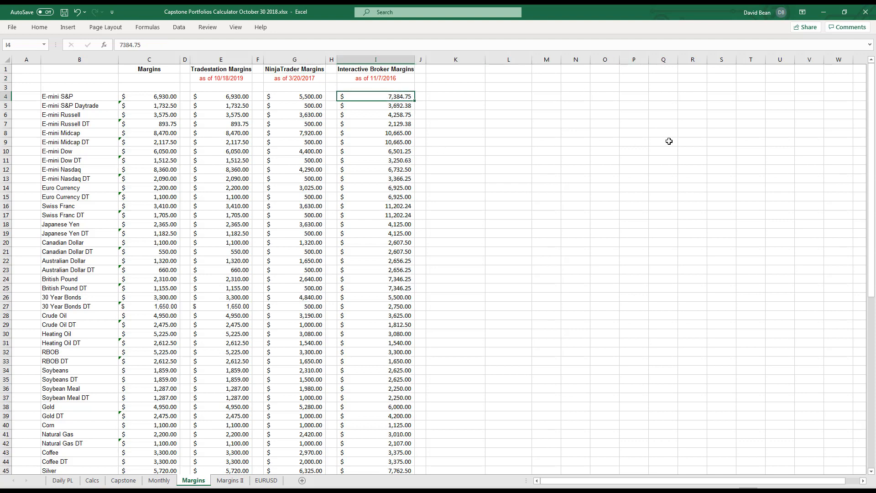
{"action": "mouse_move", "coordinate": [436, 69]}
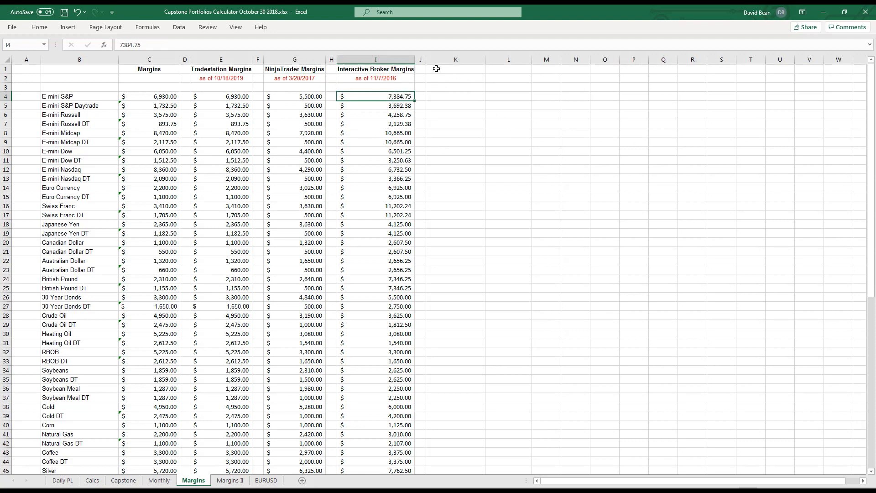
{"action": "left_click", "coordinate": [456, 69]}
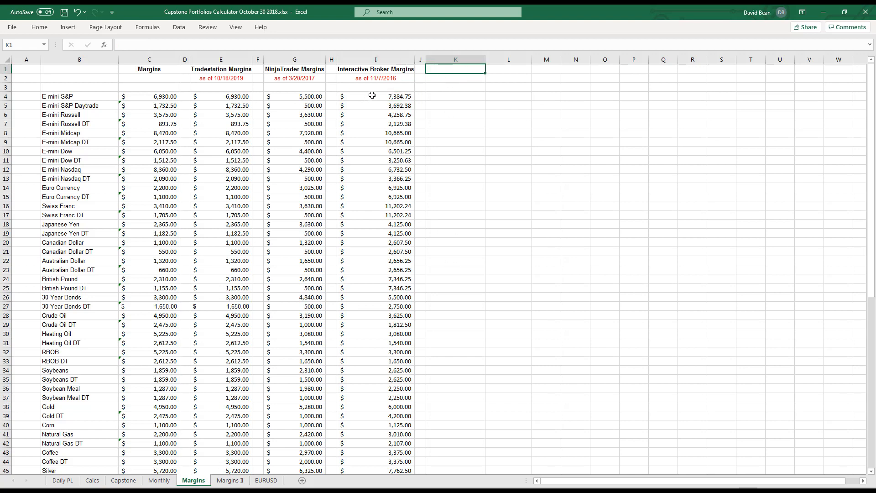
{"action": "mouse_move", "coordinate": [157, 92]}
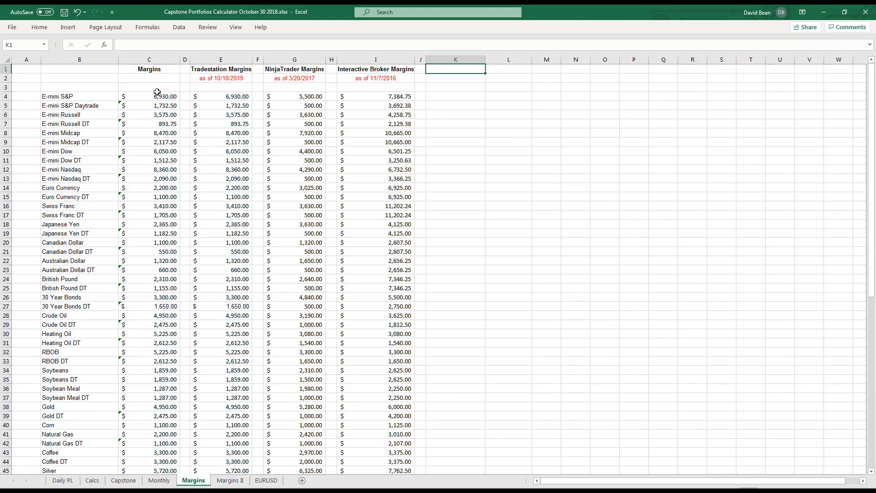
{"action": "mouse_move", "coordinate": [481, 214]}
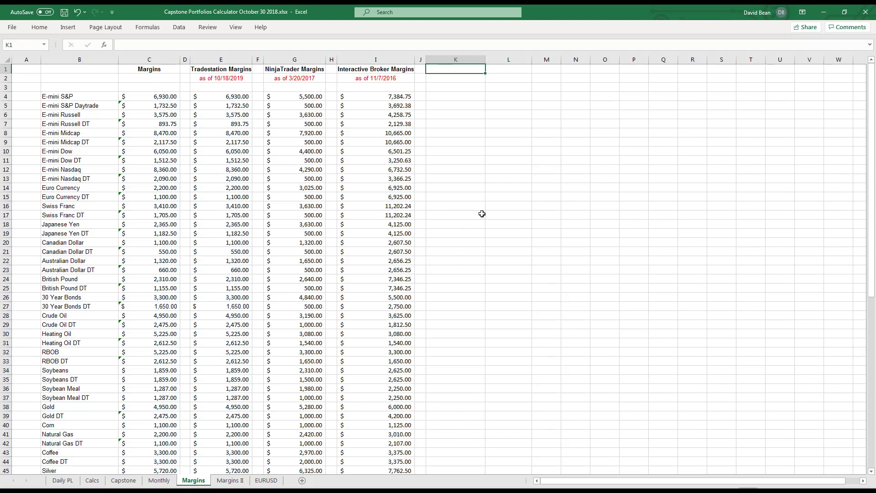
{"action": "mouse_move", "coordinate": [154, 96]}
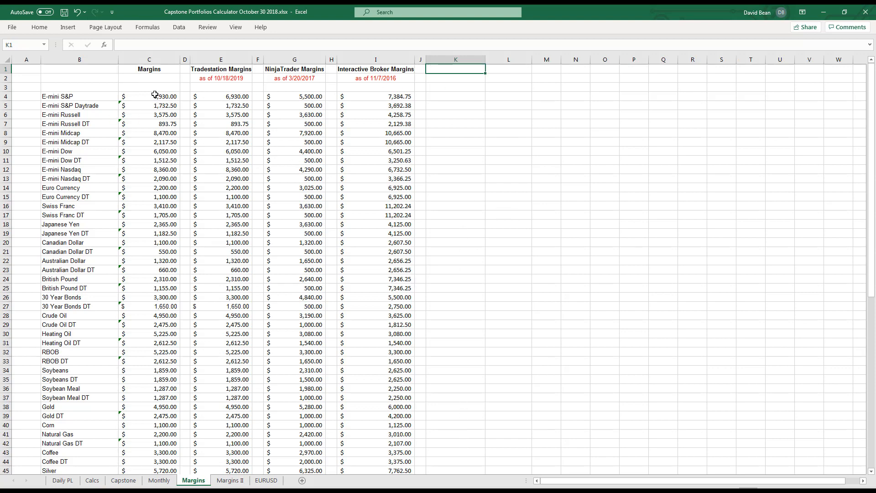
{"action": "left_click", "coordinate": [154, 96]}
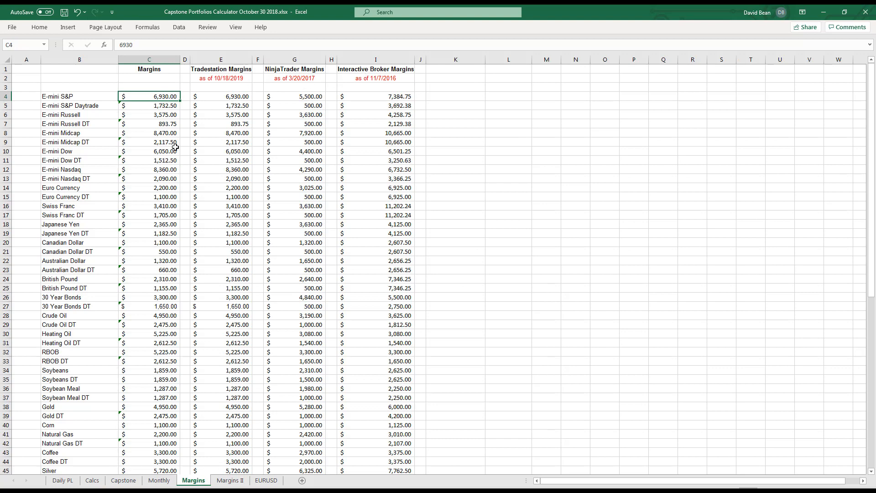
{"action": "scroll", "scroll_direction": "down", "scroll_amount": 3}
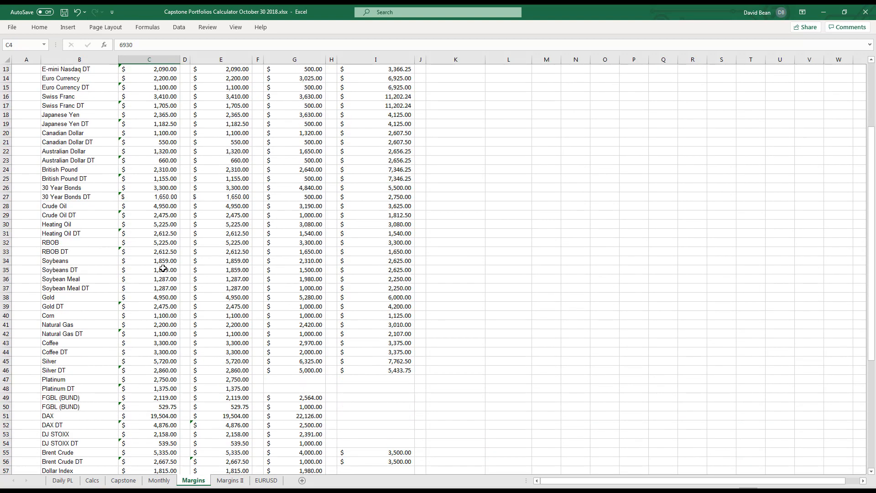
{"action": "scroll", "scroll_direction": "up", "scroll_amount": 3}
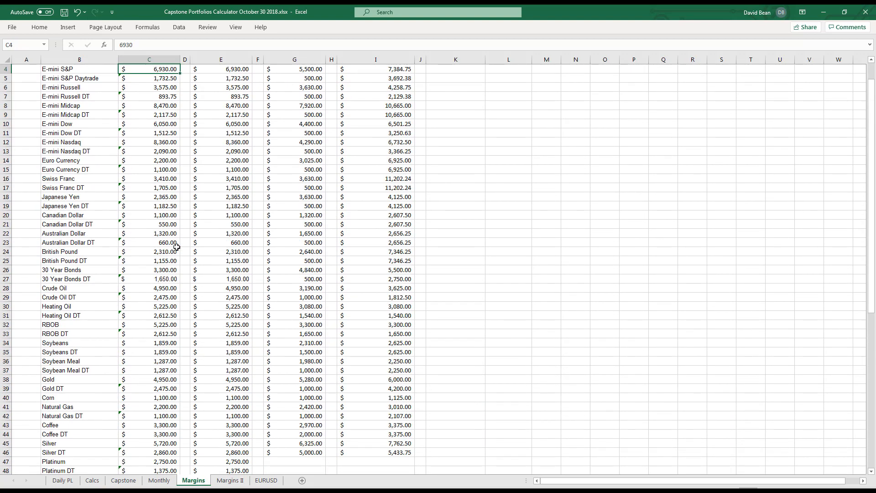
{"action": "scroll", "scroll_direction": "up", "scroll_amount": 3}
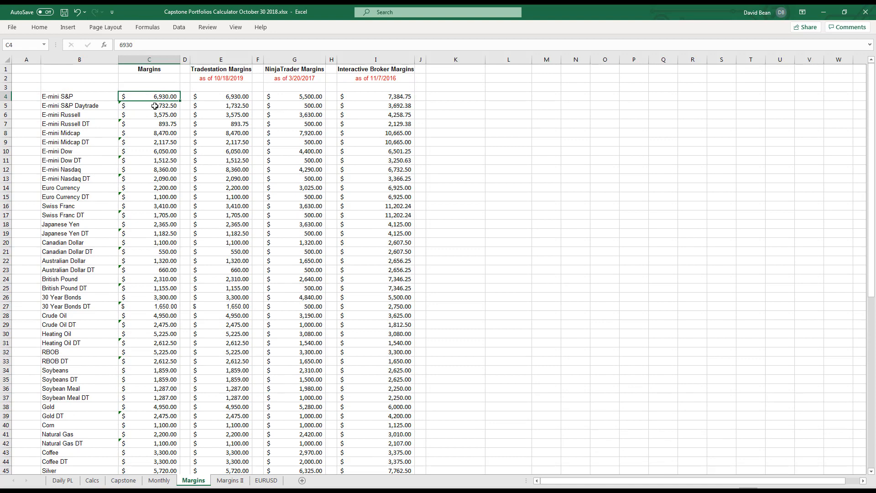
Enter 500 as the E-mini S&P (C5) and E-mini Nasdaq DT (C13) margins.
{"action": "left_click", "coordinate": [155, 106]}
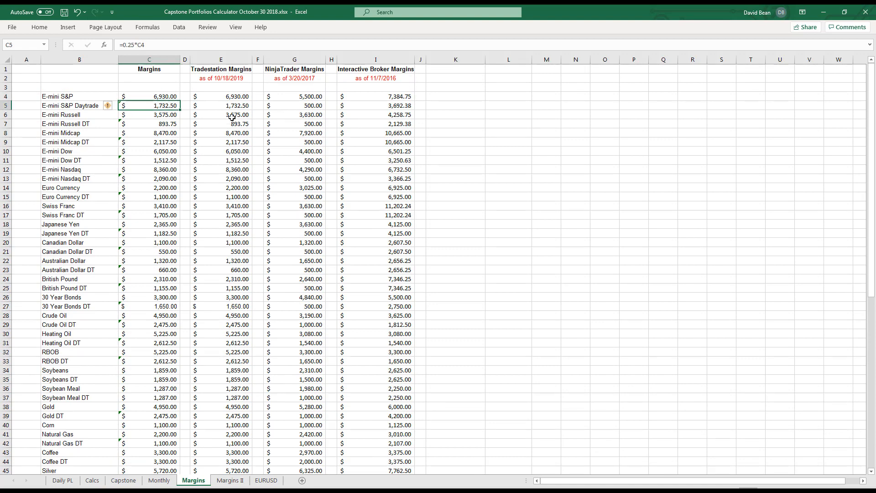
{"action": "mouse_move", "coordinate": [151, 171]}
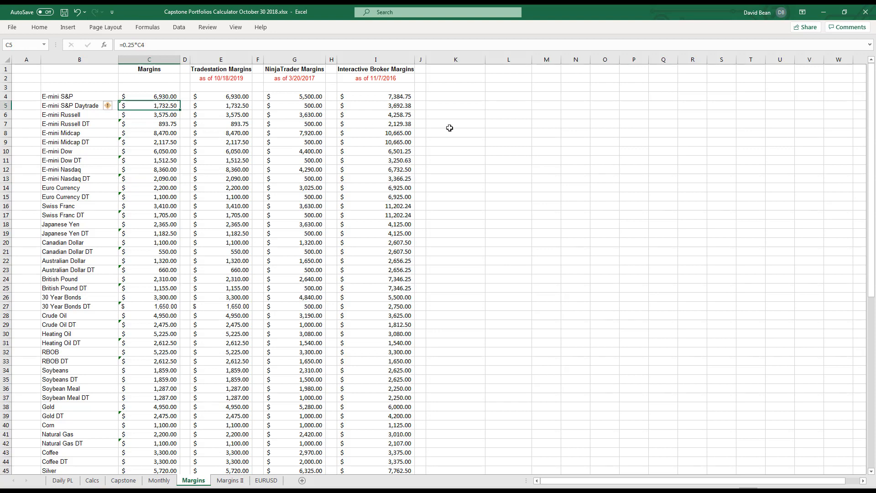
{"action": "mouse_move", "coordinate": [160, 163]}
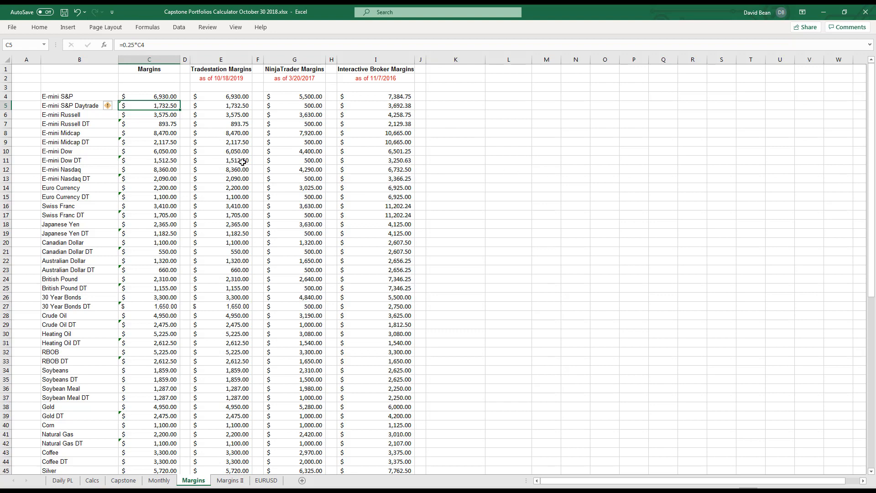
{"action": "left_click", "coordinate": [148, 179]}
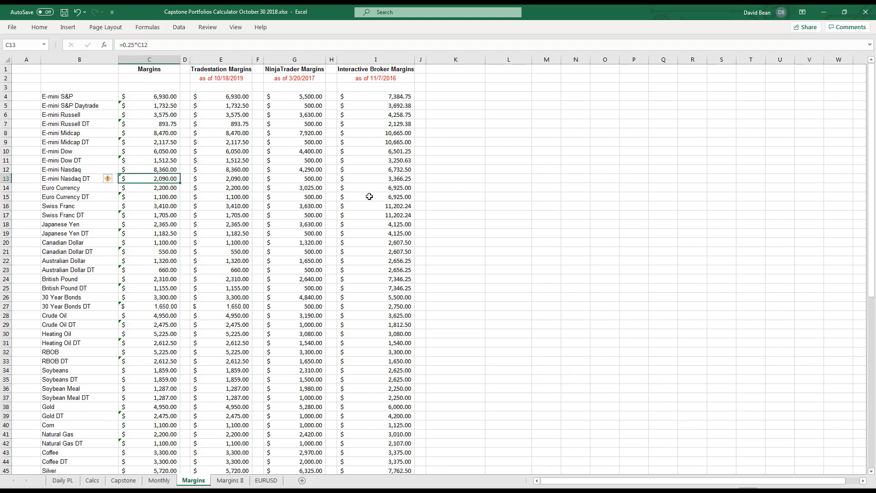
{"action": "left_click", "coordinate": [149, 106]}
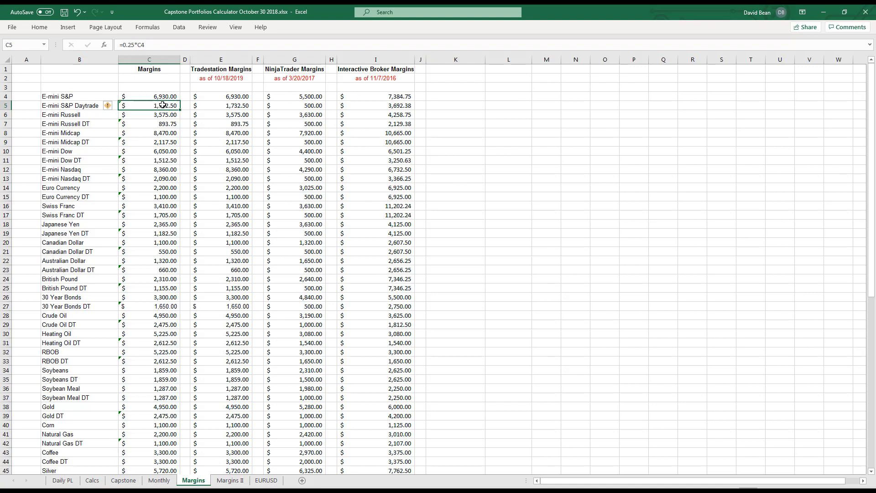
{"action": "mouse_move", "coordinate": [189, 169]}
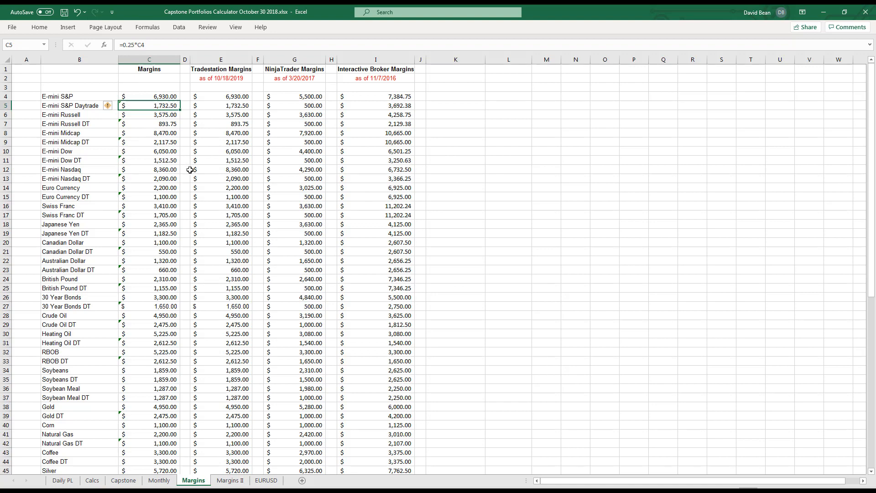
{"action": "mouse_move", "coordinate": [261, 151]}
{"action": "type", "text": "500"}
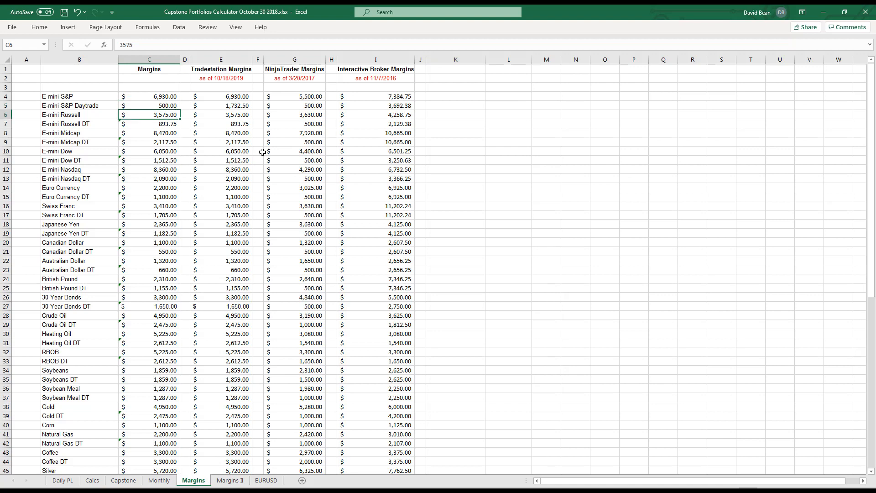
{"action": "left_click", "coordinate": [149, 160]}
{"action": "type", "text": "500"}
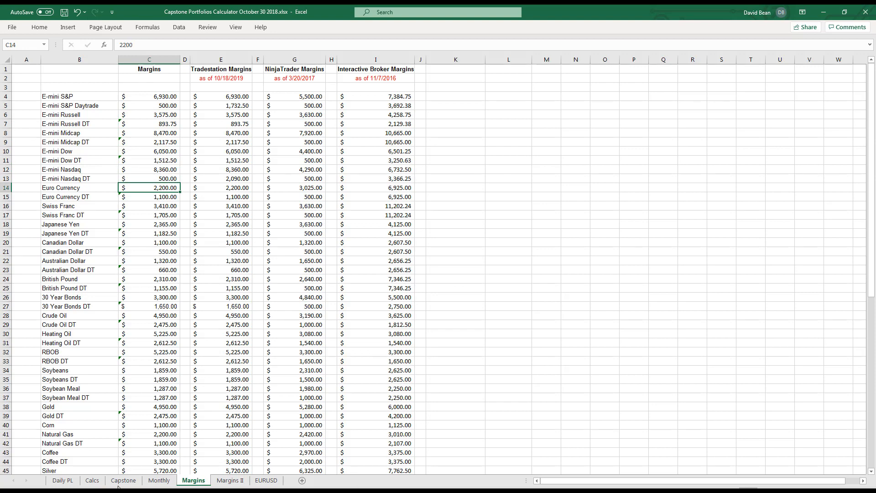
Switch to the Capstone calculator, now showing a 13,930.00 Margin Requirement.
{"action": "left_click", "coordinate": [123, 480]}
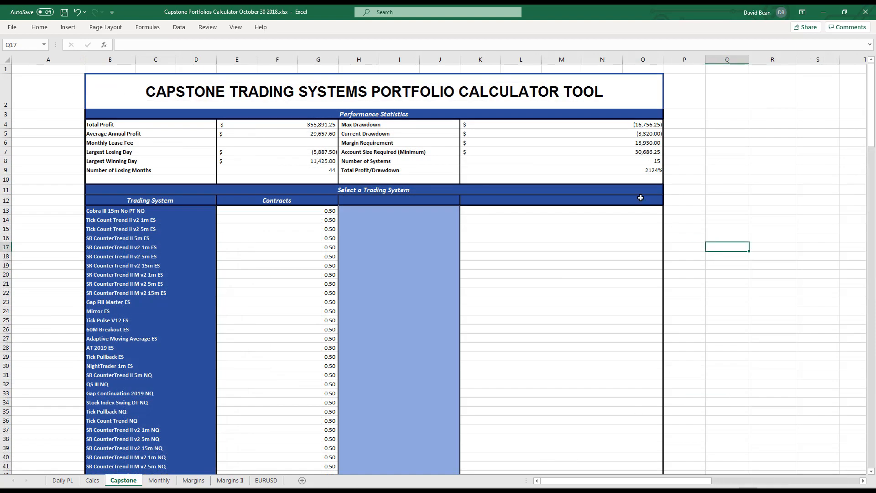
{"action": "mouse_move", "coordinate": [791, 147]}
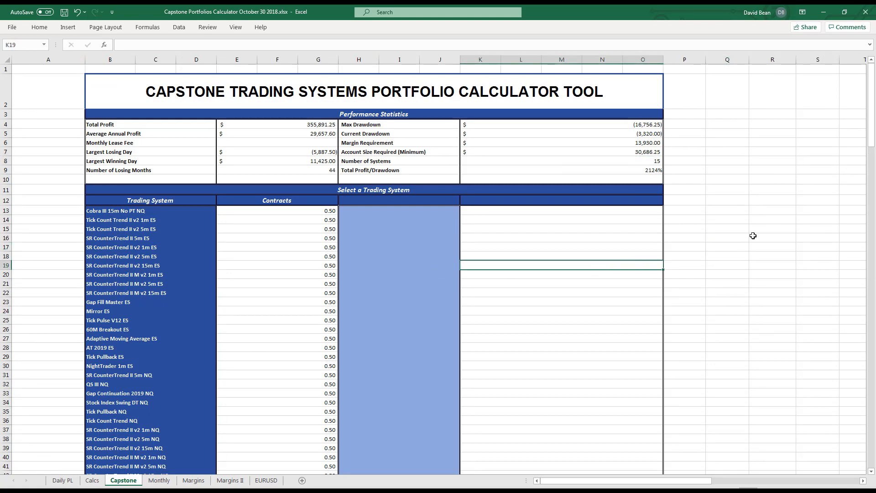
{"action": "mouse_move", "coordinate": [711, 251]}
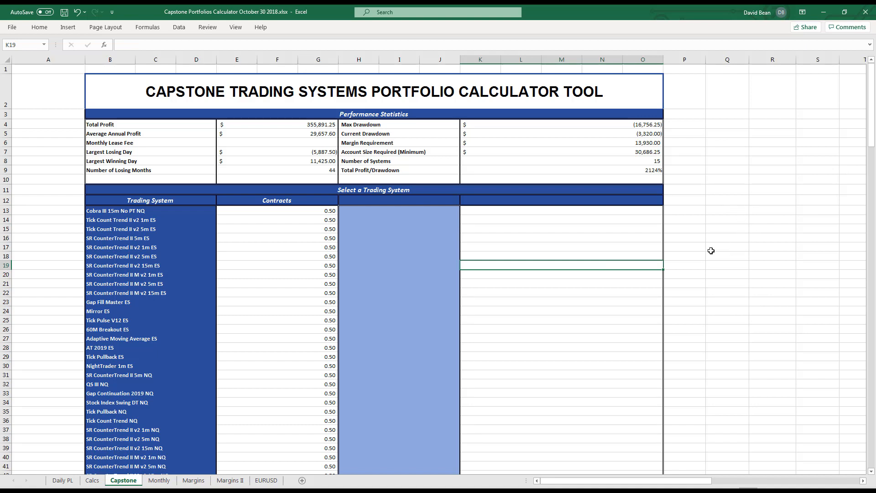
{"action": "mouse_move", "coordinate": [766, 313]}
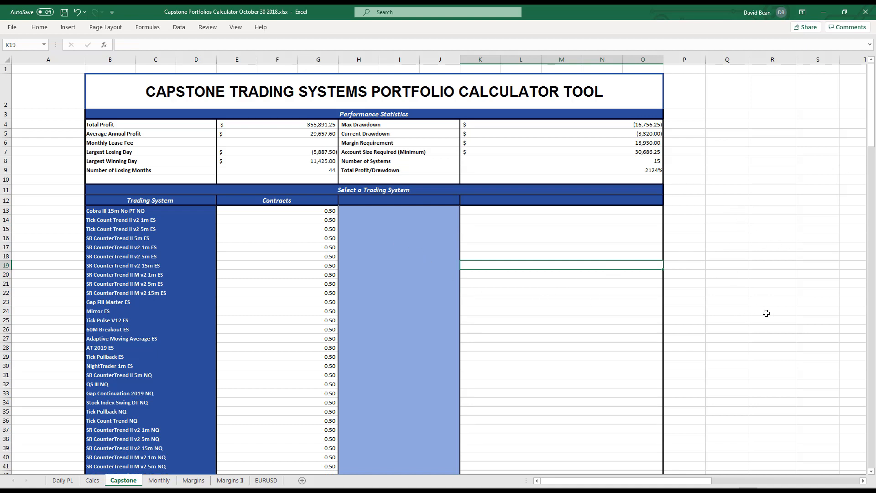
{"action": "mouse_move", "coordinate": [292, 227]}
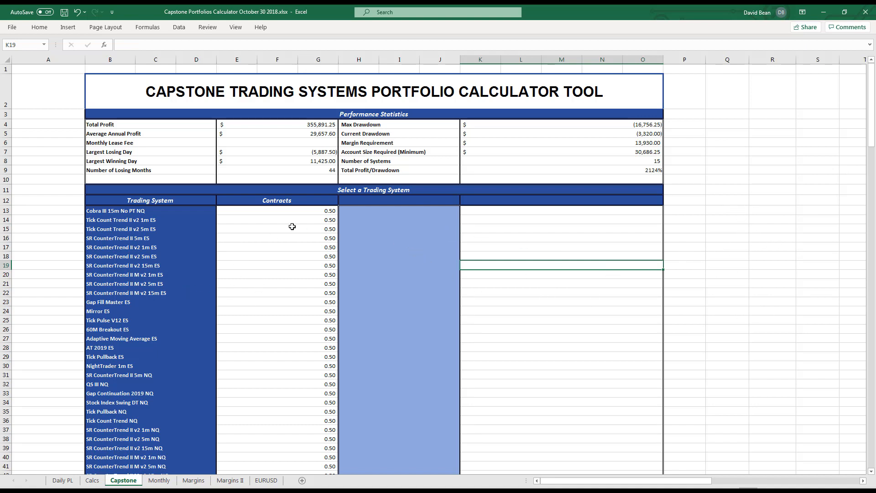
Fill the whole Contracts column with 1, giving Total Profit 711,782.50 and margin 27,860.00.
{"action": "left_click", "coordinate": [292, 210]}
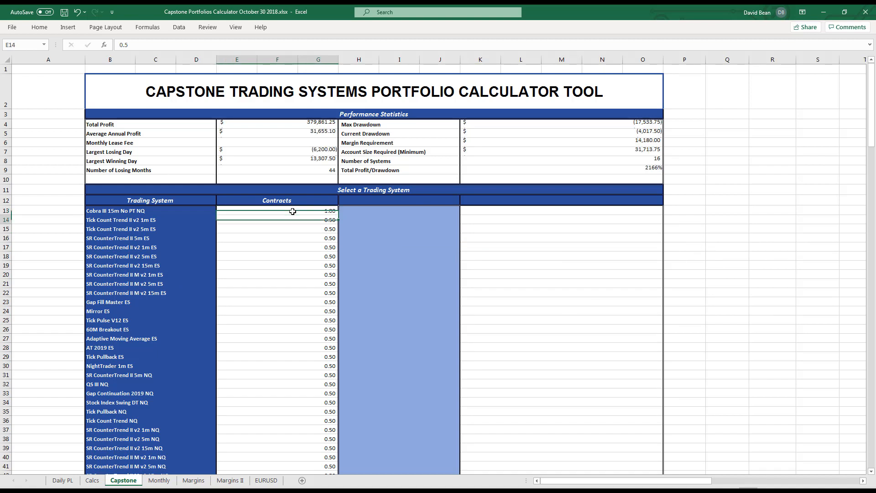
{"action": "type", "text": "1."}
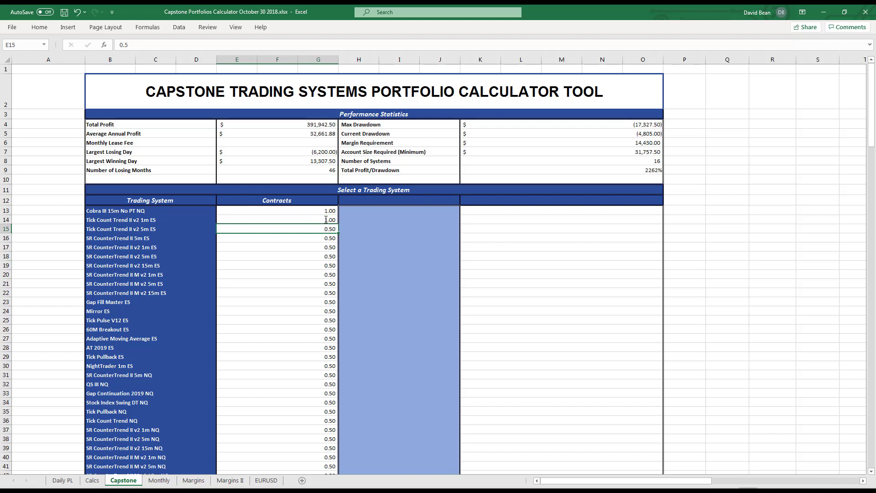
{"action": "right_click", "coordinate": [277, 219]}
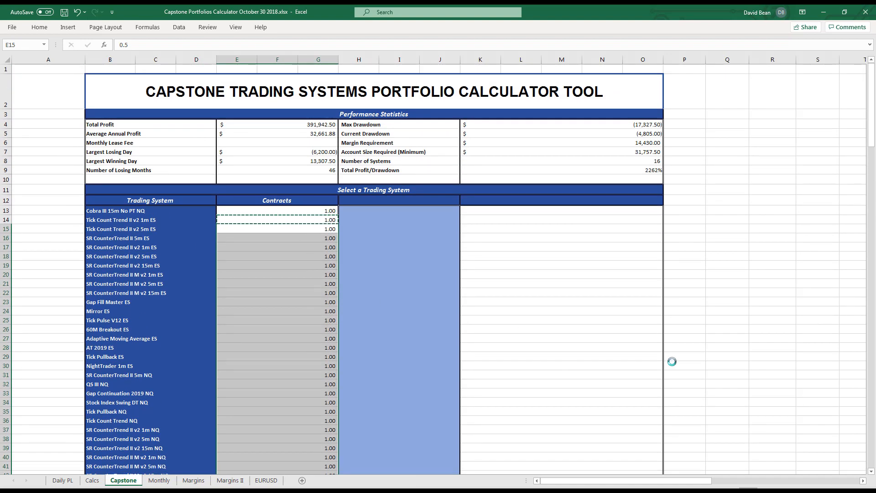
{"action": "left_click", "coordinate": [727, 199]}
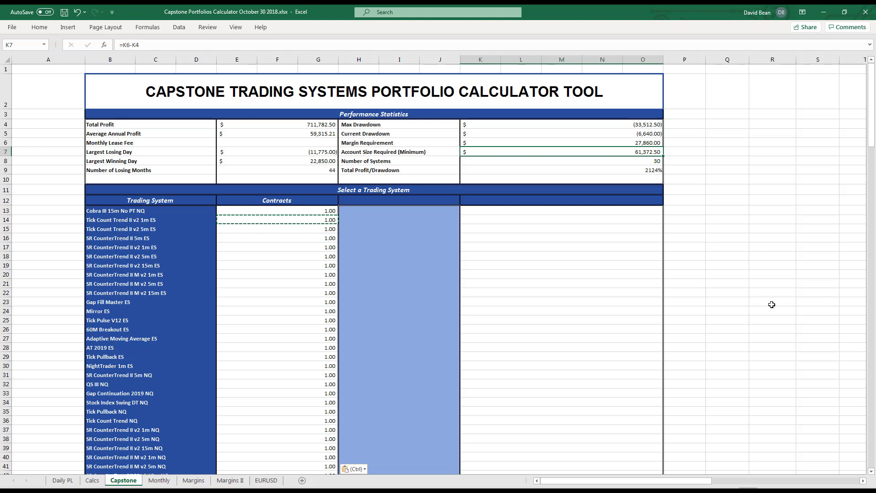
{"action": "mouse_move", "coordinate": [740, 220]}
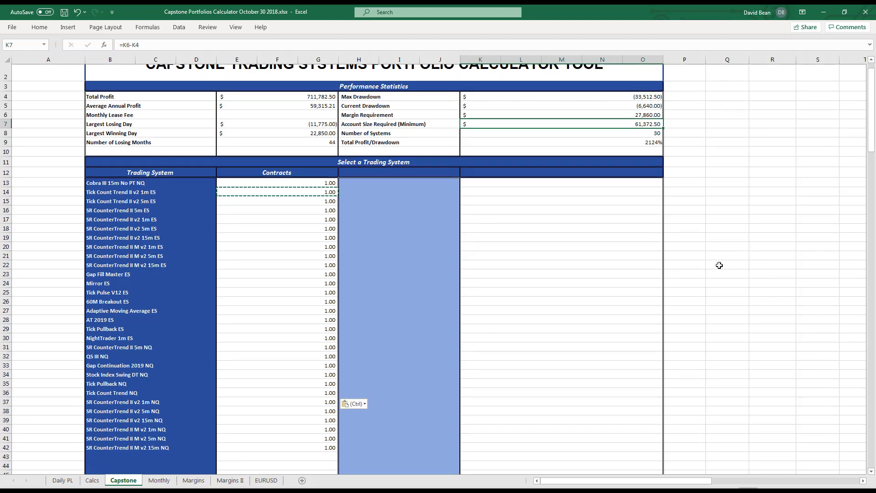
{"action": "scroll", "scroll_direction": "down", "scroll_amount": 3}
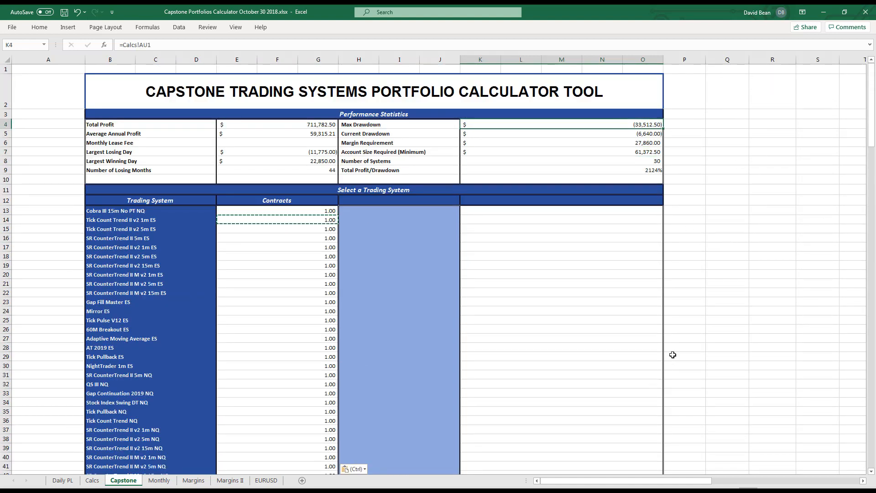
{"action": "mouse_move", "coordinate": [619, 308]}
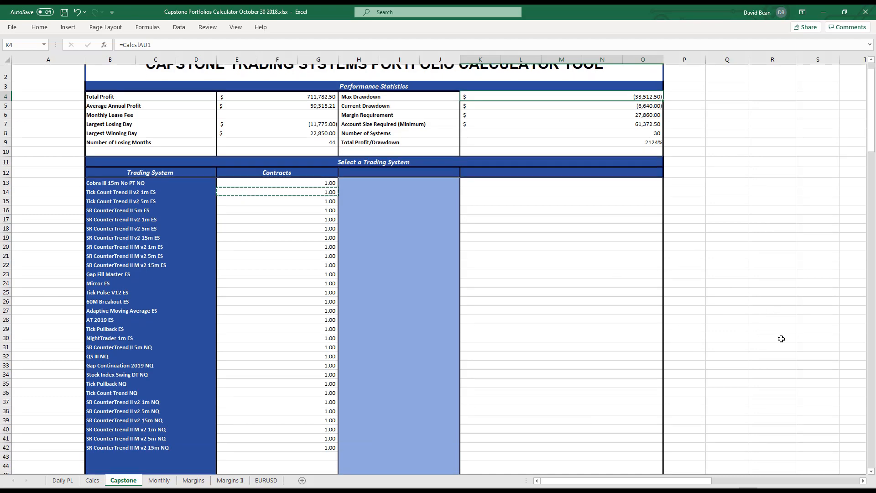
{"action": "scroll", "scroll_direction": "down", "scroll_amount": 3}
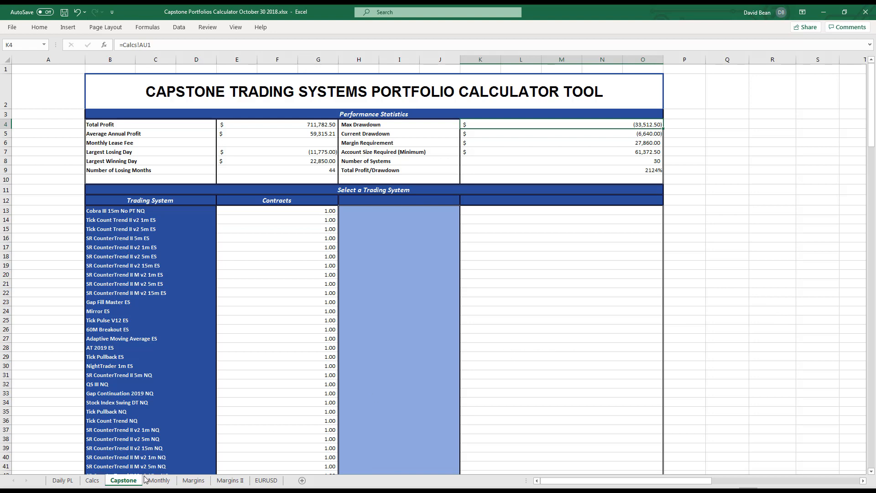
Switch to the Daily PL sheet and review the 10/29/2019 daily results.
{"action": "left_click", "coordinate": [63, 479]}
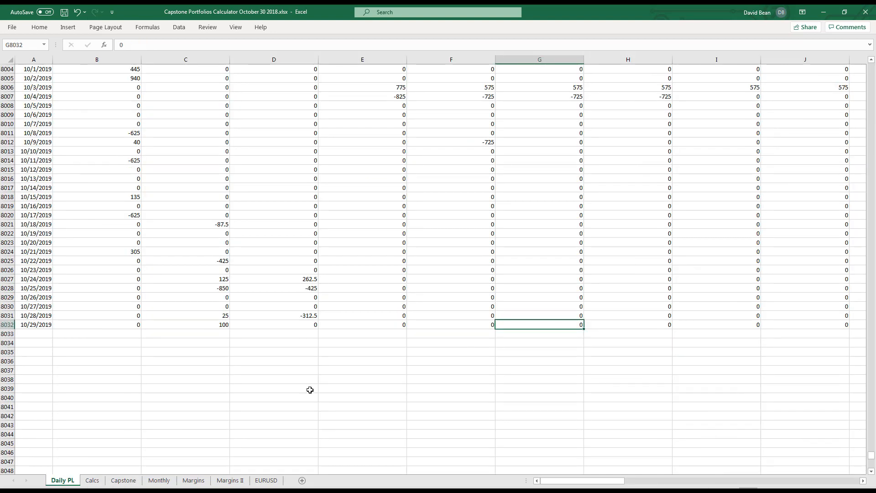
{"action": "left_click", "coordinate": [450, 360]}
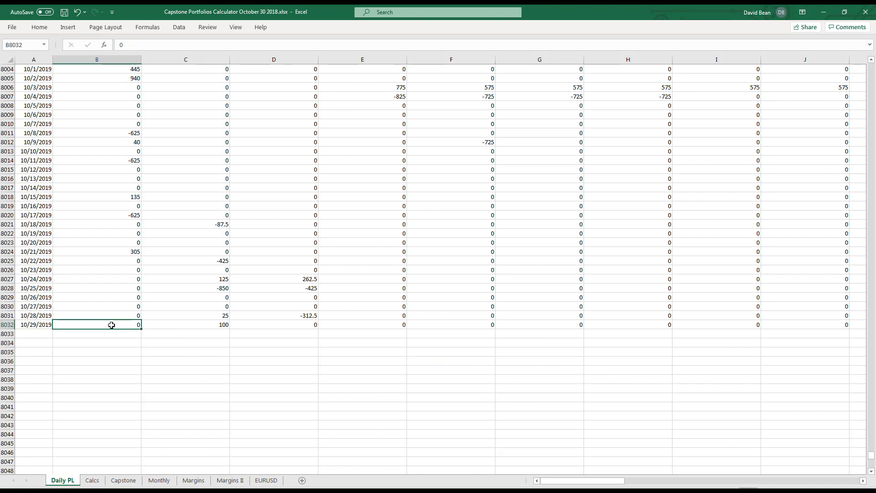
{"action": "mouse_move", "coordinate": [61, 364]}
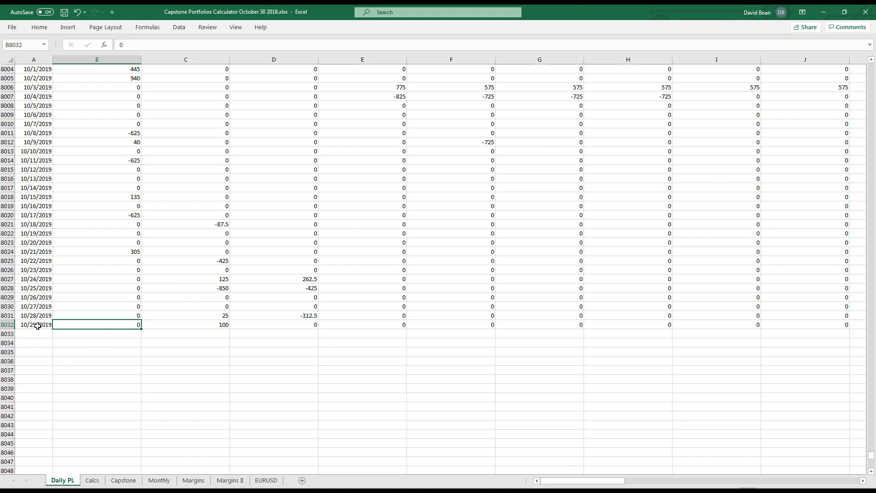
{"action": "left_click", "coordinate": [187, 324]}
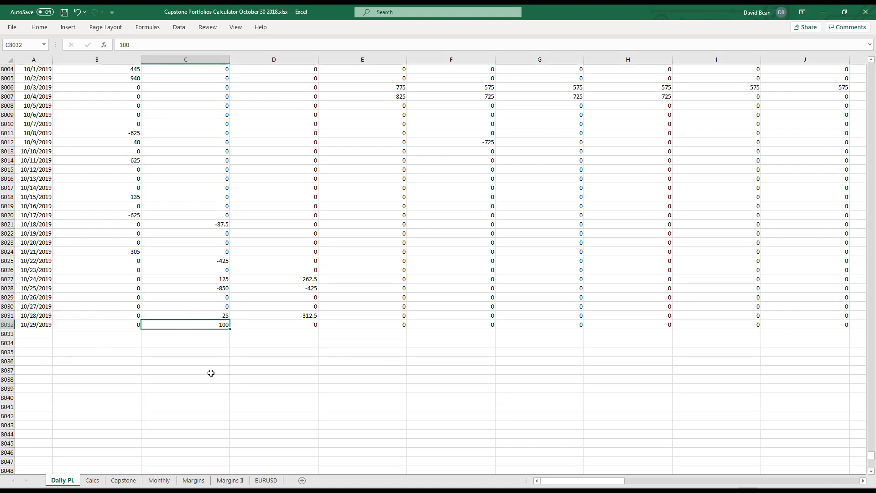
{"action": "mouse_move", "coordinate": [653, 301]}
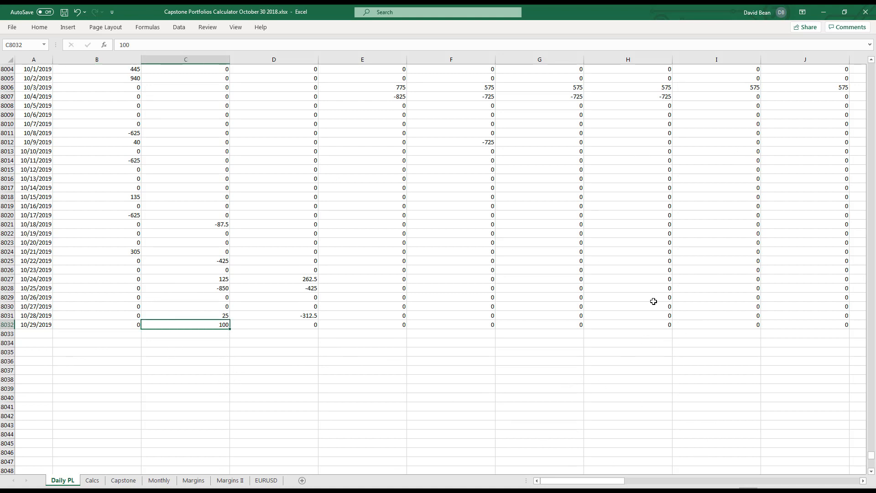
{"action": "mouse_move", "coordinate": [348, 319]}
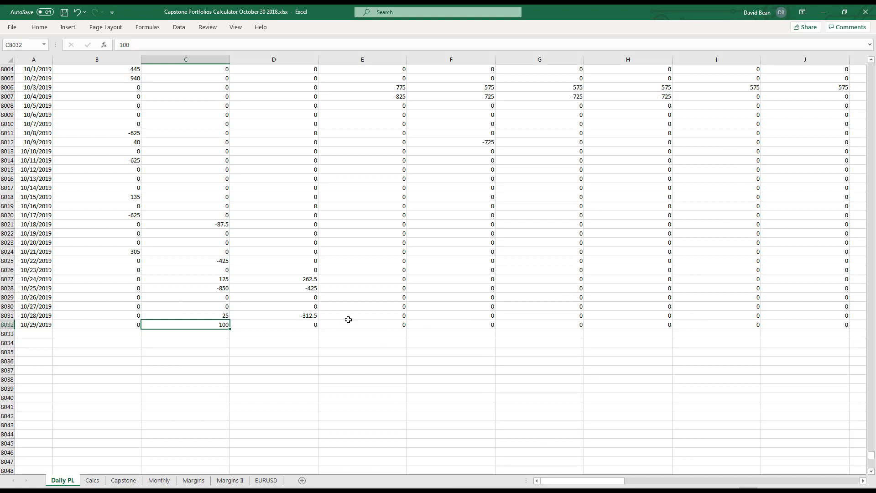
{"action": "mouse_move", "coordinate": [271, 324]}
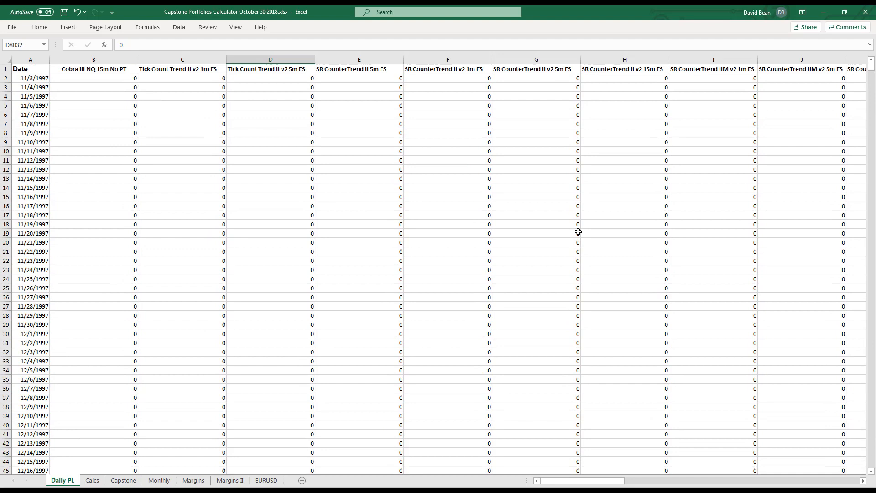
Browse the Calcs and Daily PL sheets, ending on the Capstone calculator sheet.
{"action": "left_click", "coordinate": [92, 480]}
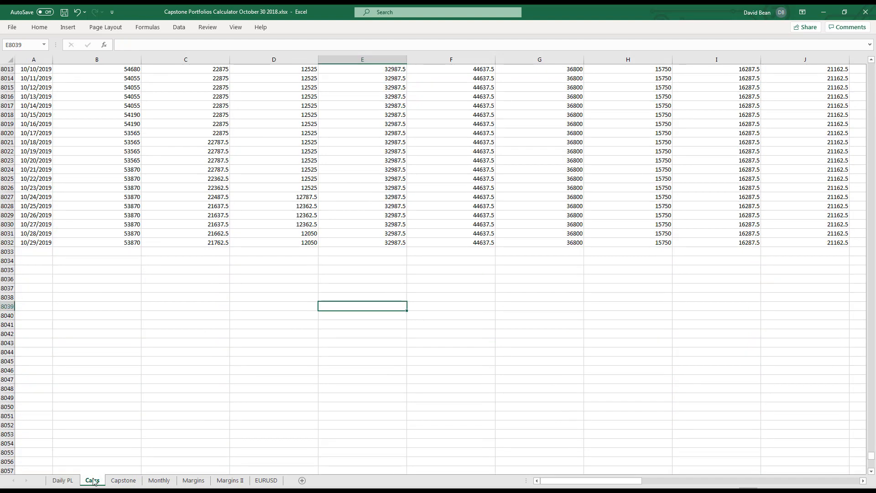
{"action": "scroll", "scroll_direction": "up", "scroll_amount": 3}
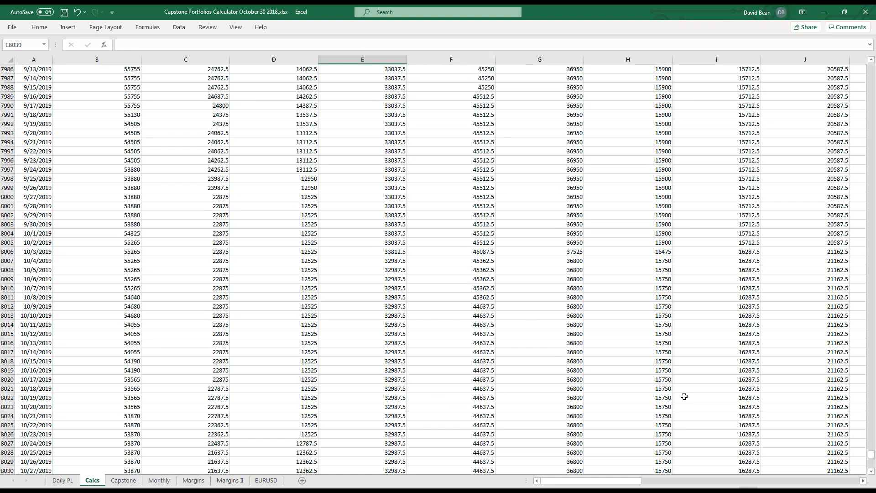
{"action": "left_click", "coordinate": [135, 480]}
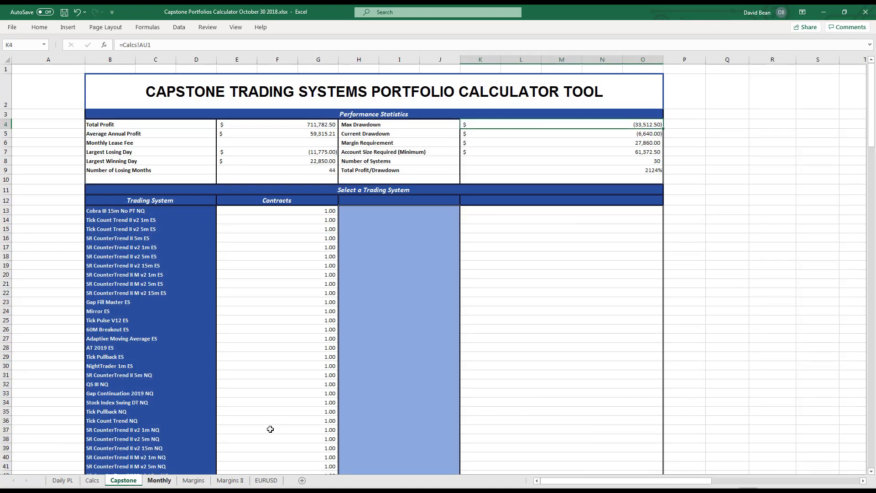
{"action": "left_click", "coordinate": [727, 219]}
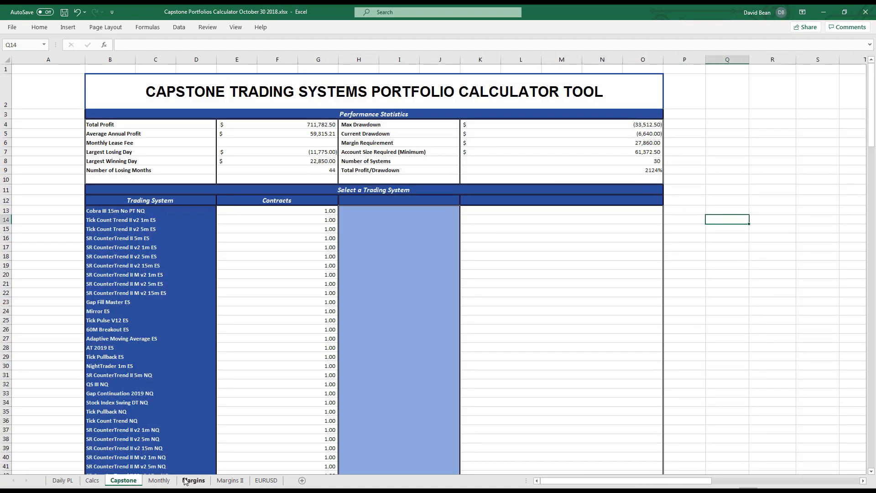
{"action": "left_click", "coordinate": [61, 480]}
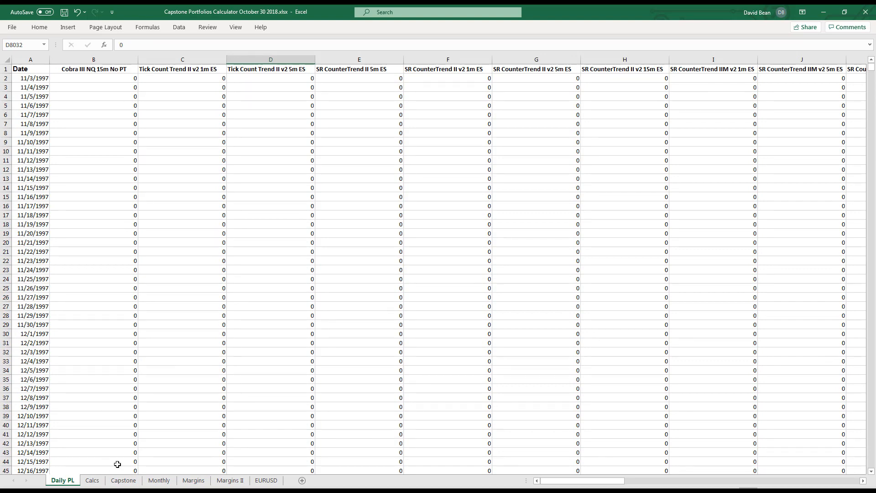
{"action": "left_click", "coordinate": [122, 480]}
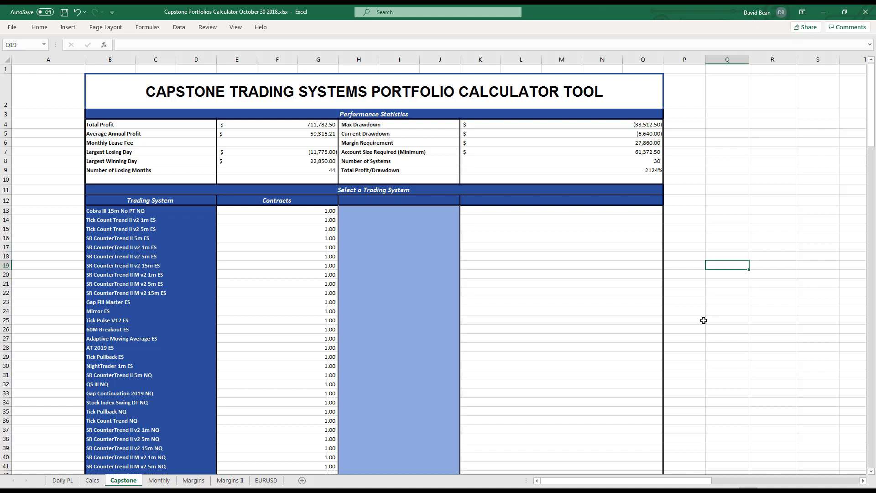
{"action": "mouse_move", "coordinate": [774, 340]}
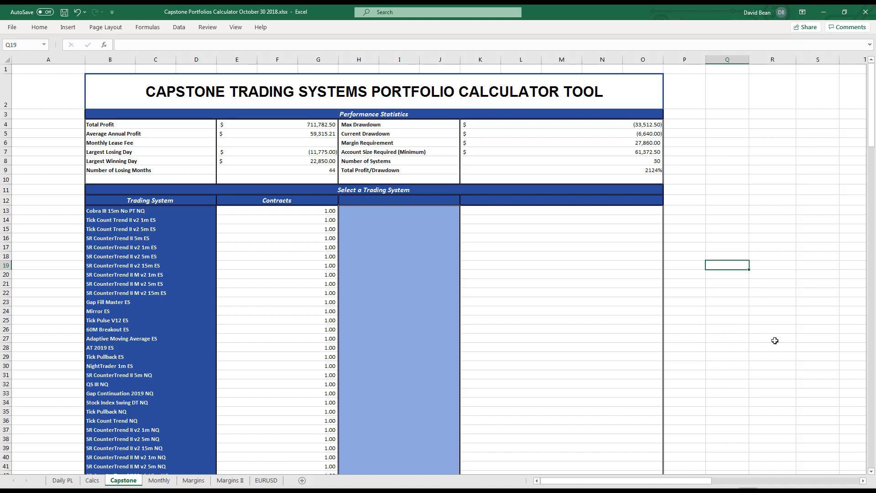
{"action": "mouse_move", "coordinate": [710, 236]}
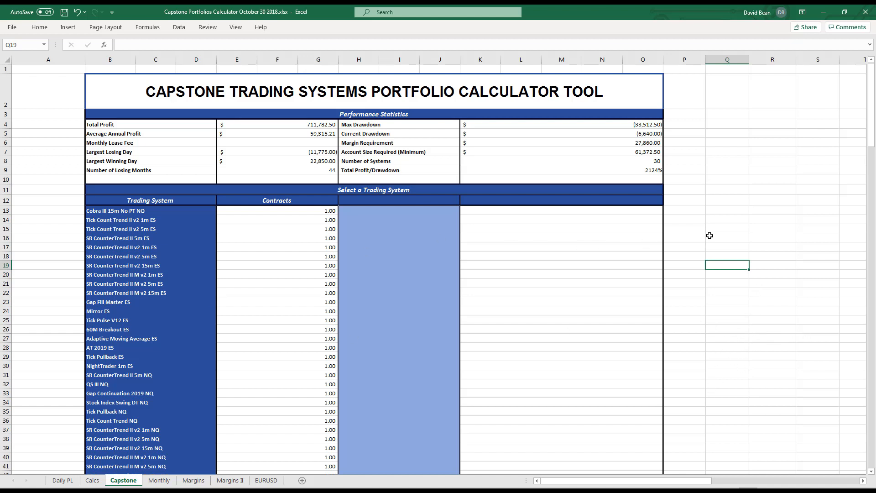
{"action": "mouse_move", "coordinate": [751, 382]}
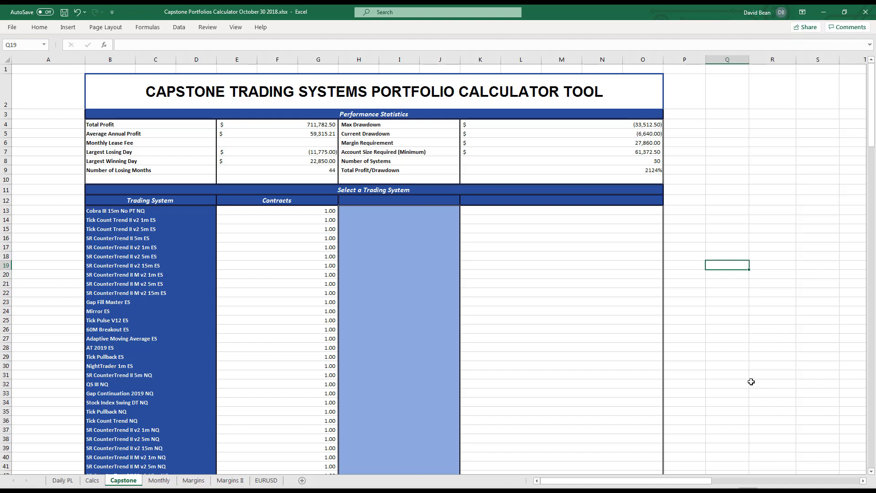
{"action": "mouse_move", "coordinate": [736, 289]}
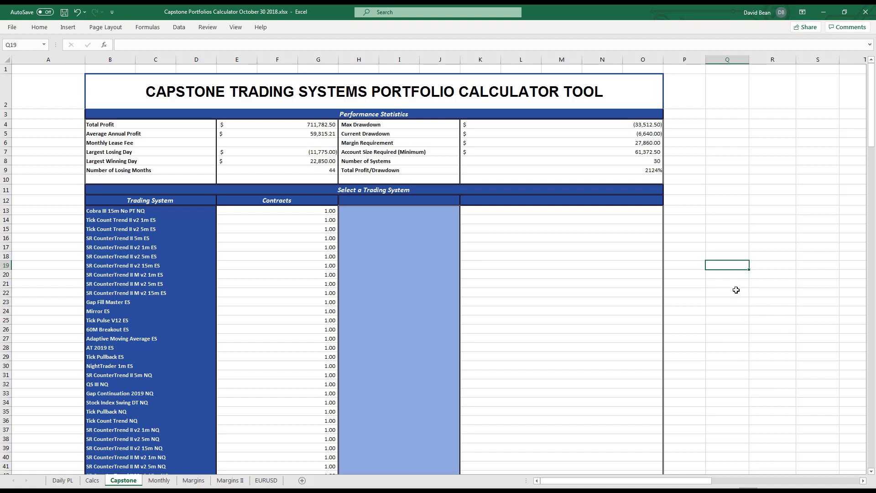
{"action": "mouse_move", "coordinate": [737, 239]}
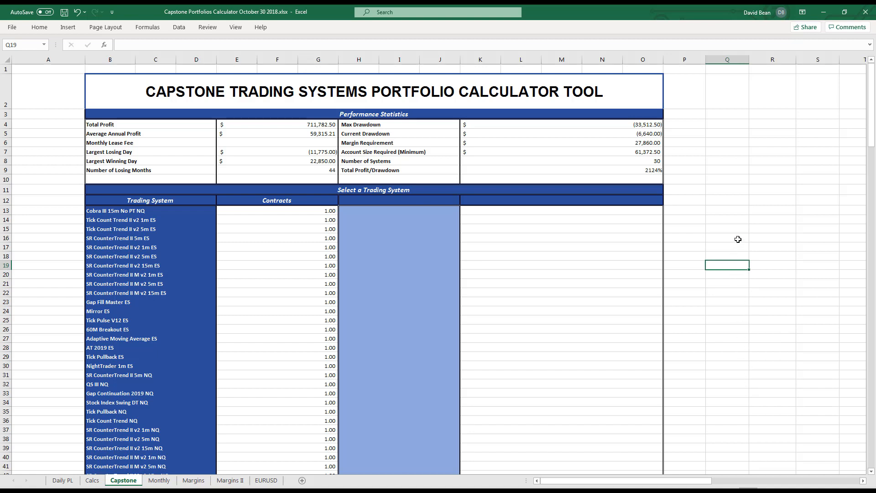
{"action": "scroll", "scroll_direction": "down", "scroll_amount": 3}
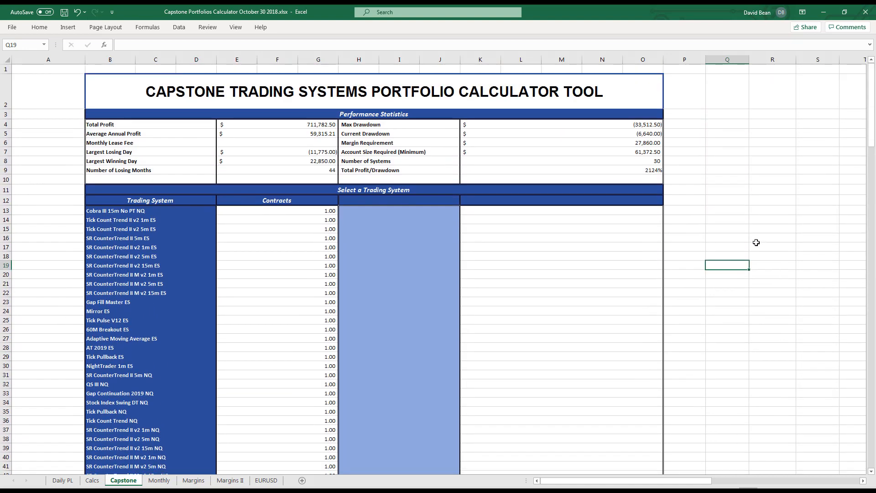
{"action": "mouse_move", "coordinate": [774, 226]}
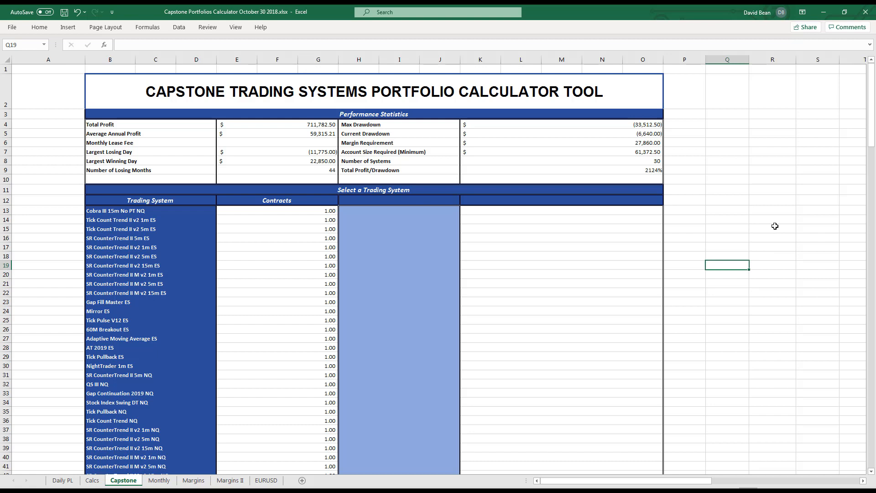
{"action": "mouse_move", "coordinate": [736, 241]}
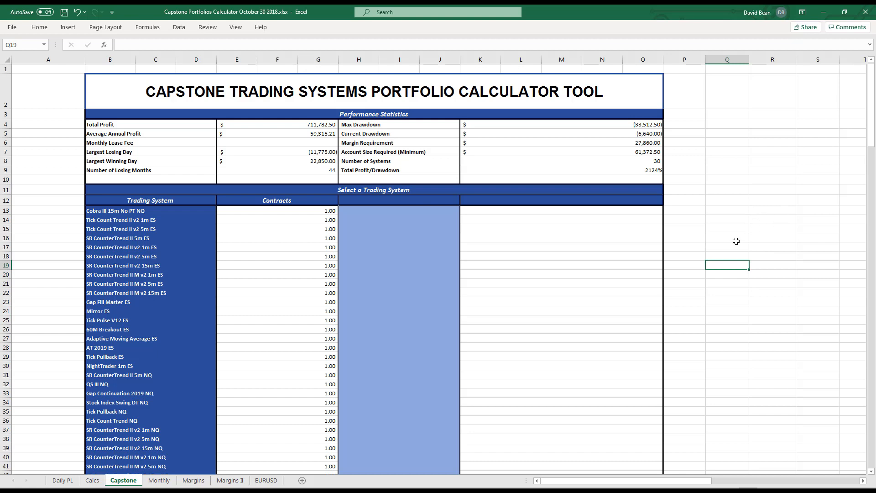
{"action": "mouse_move", "coordinate": [759, 233]}
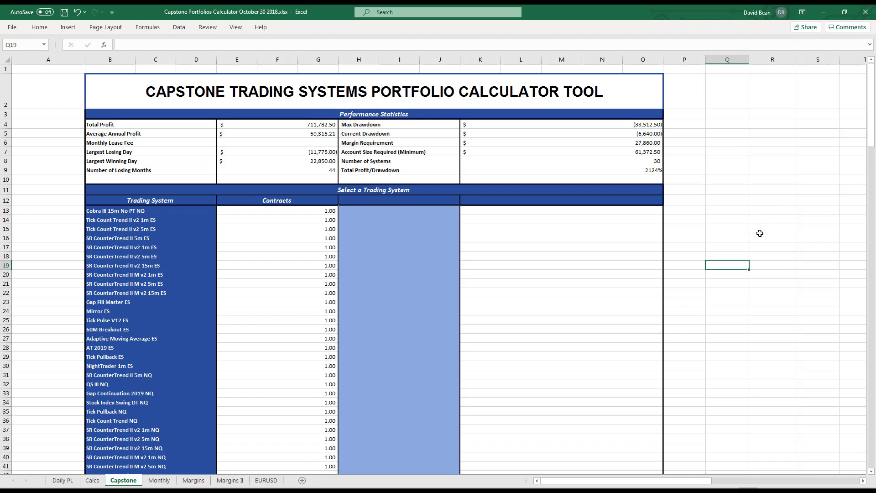
{"action": "mouse_move", "coordinate": [754, 255]}
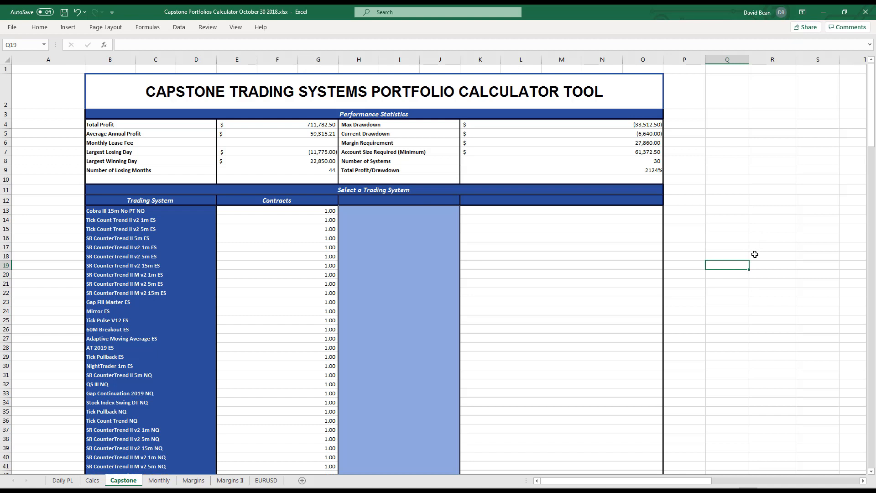
{"action": "mouse_move", "coordinate": [741, 292]}
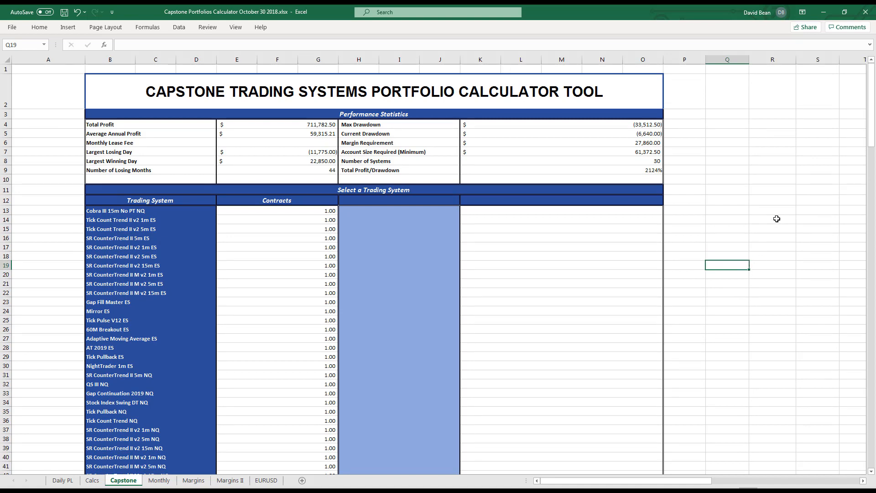
{"action": "mouse_move", "coordinate": [730, 252]}
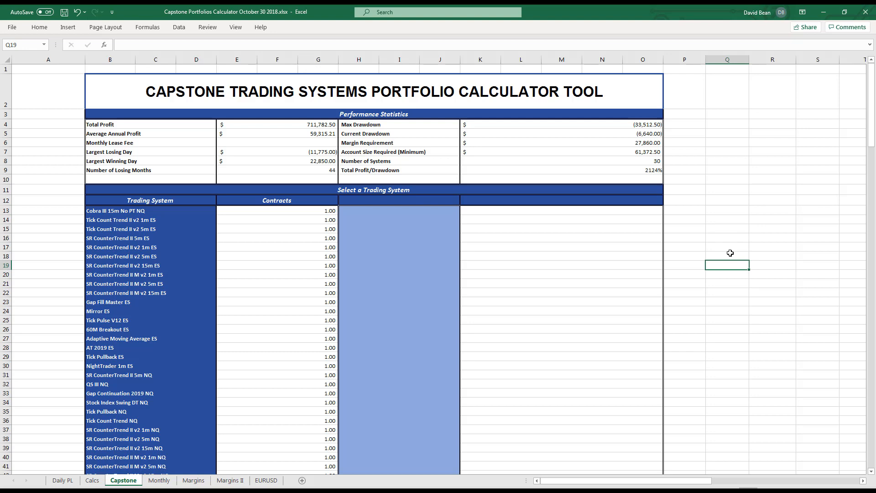
{"action": "scroll", "scroll_direction": "down", "scroll_amount": 3}
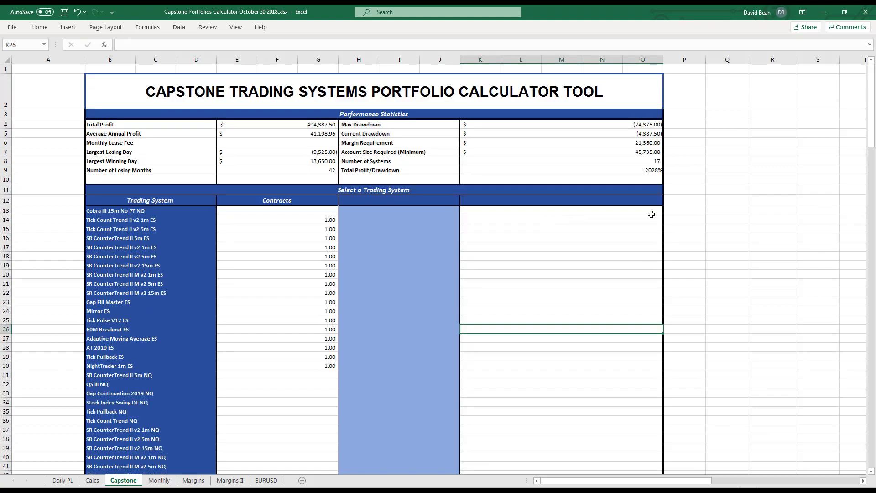
Deselect the table and return to the top of the 17-system calculator with Ctrl+Home.
{"action": "left_click", "coordinate": [726, 219]}
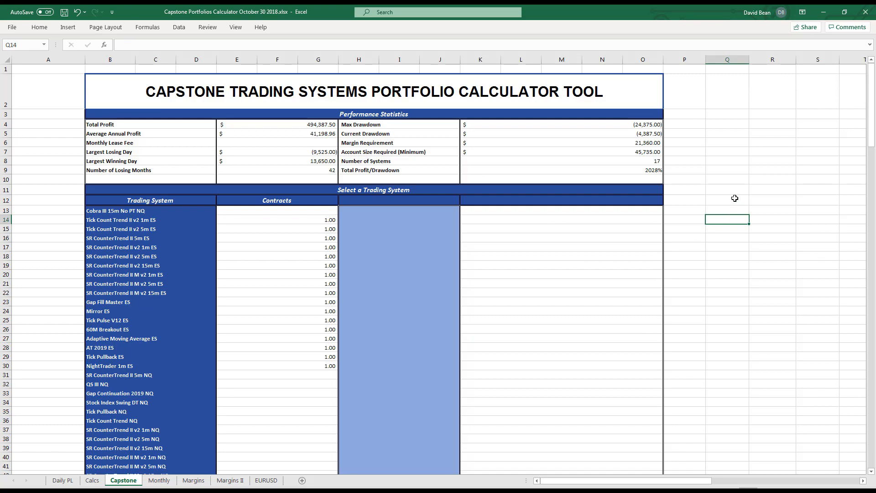
{"action": "scroll", "scroll_direction": "down", "scroll_amount": 3}
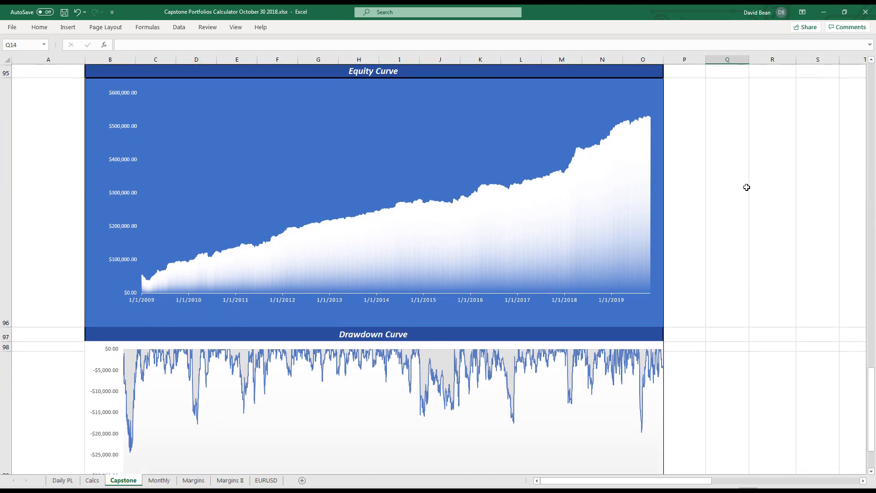
{"action": "mouse_move", "coordinate": [757, 187]}
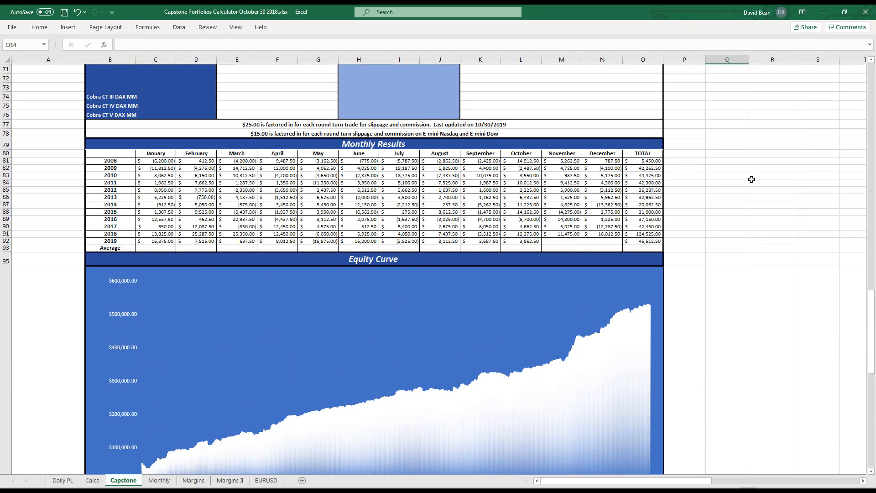
{"action": "key", "text": "ctrl+Home"}
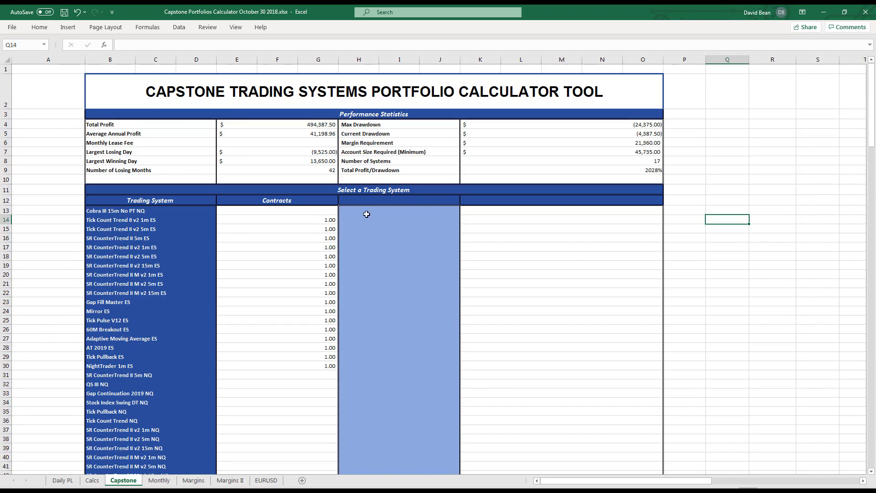
Set 0.50 contracts for Cobra III 15m No PT NQ and SR CounterTrend II 5m NQ.
{"action": "left_click", "coordinate": [250, 219]}
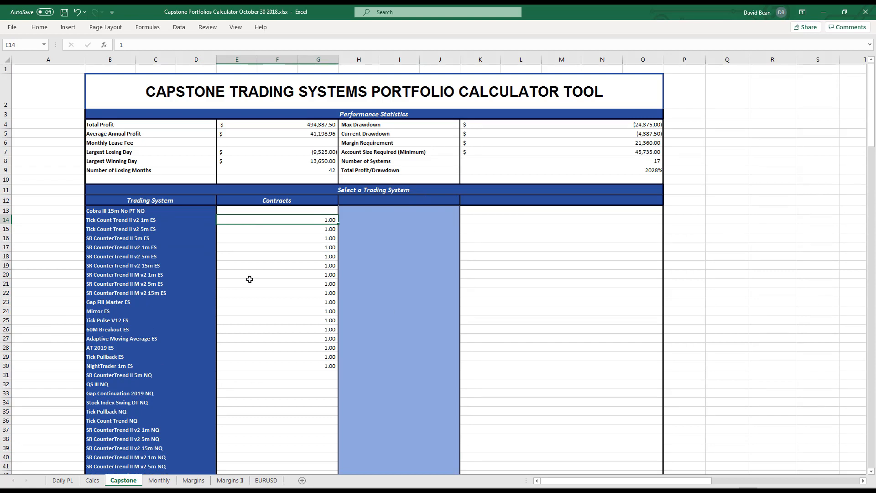
{"action": "left_click", "coordinate": [277, 210]}
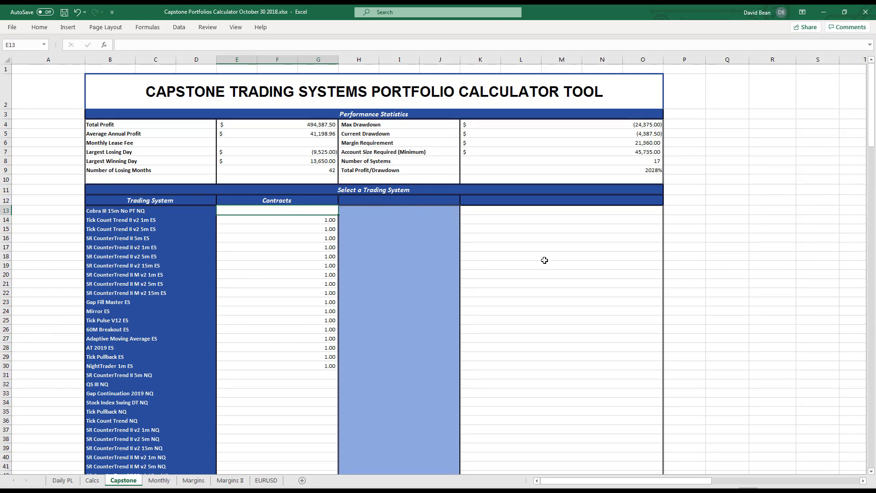
{"action": "mouse_move", "coordinate": [498, 312]}
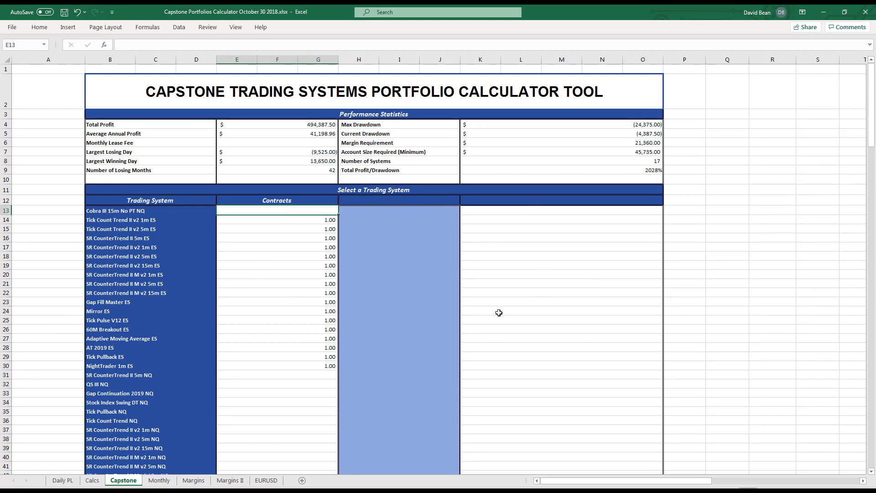
{"action": "mouse_move", "coordinate": [539, 289]}
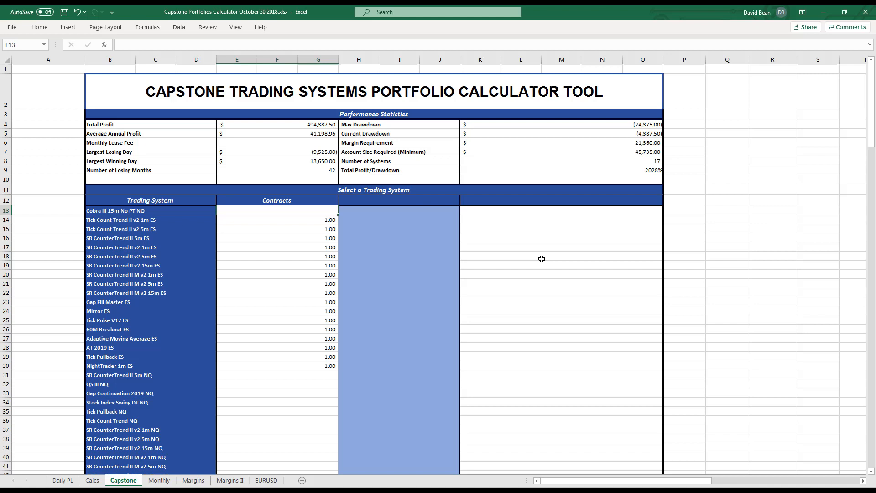
{"action": "mouse_move", "coordinate": [261, 217]}
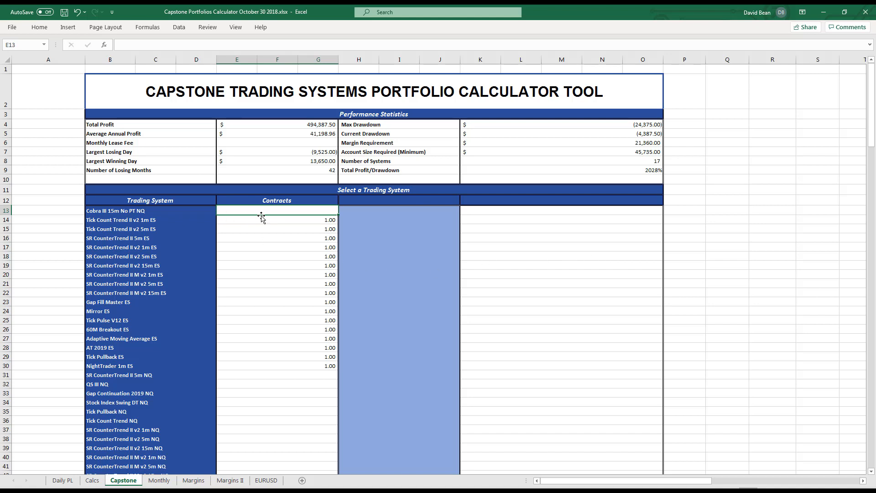
{"action": "mouse_move", "coordinate": [280, 210]}
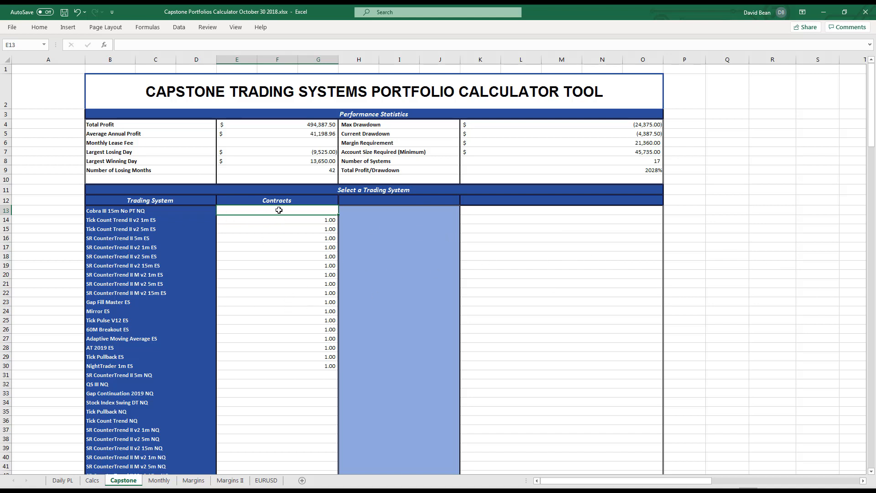
{"action": "left_click", "coordinate": [277, 375]}
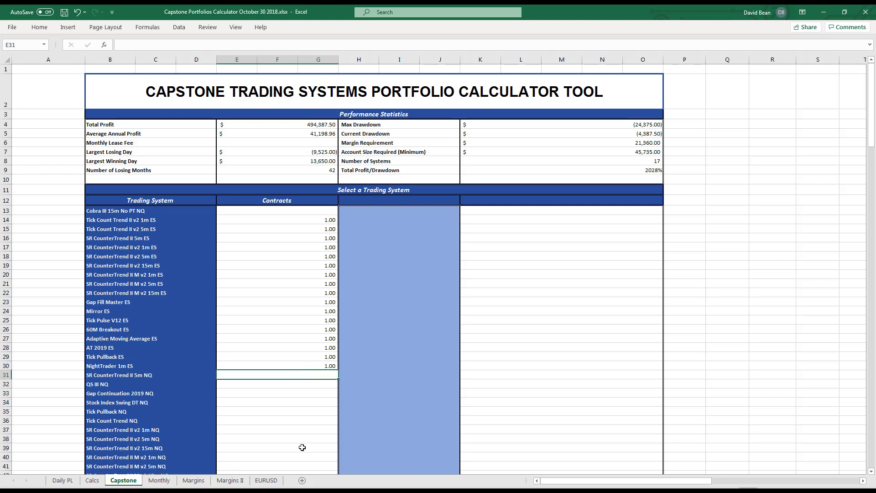
{"action": "scroll", "scroll_direction": "down", "scroll_amount": 3}
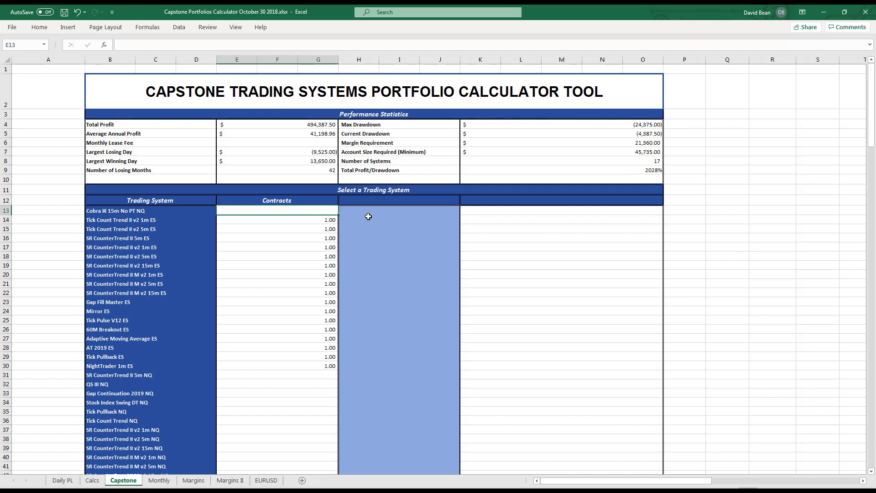
{"action": "type", "text": ".50"}
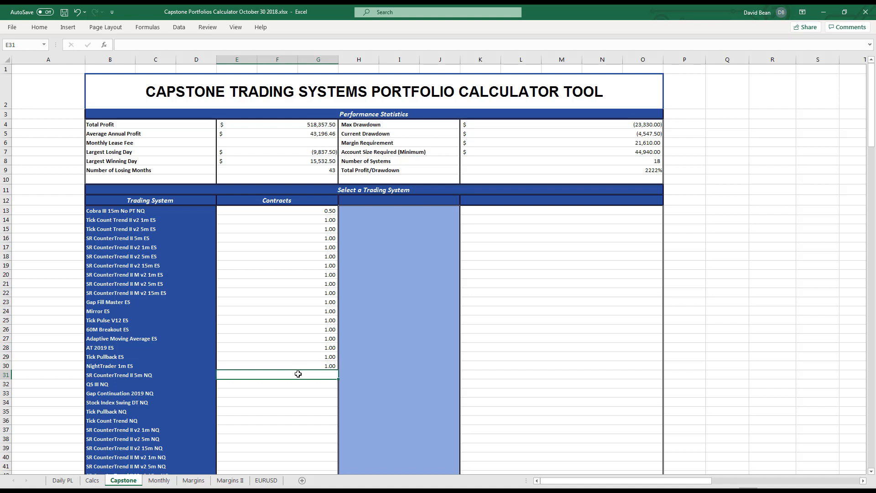
{"action": "type", "text": ".5"}
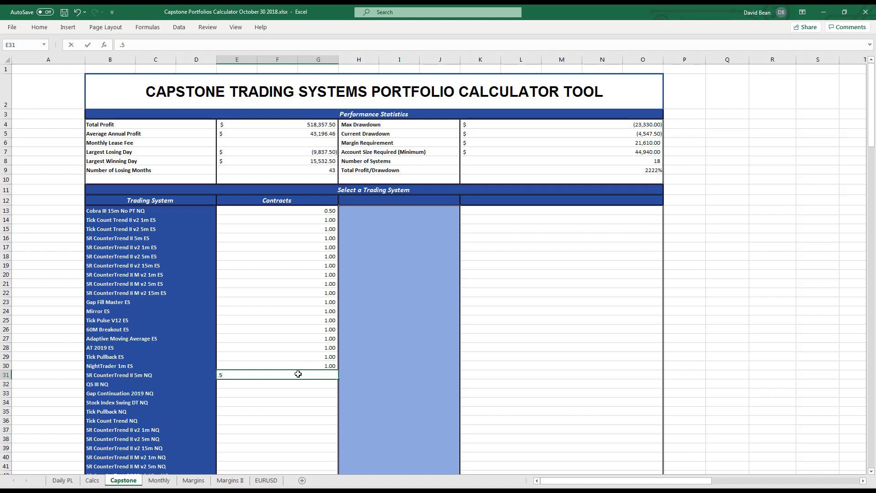
{"action": "key", "text": "Enter"}
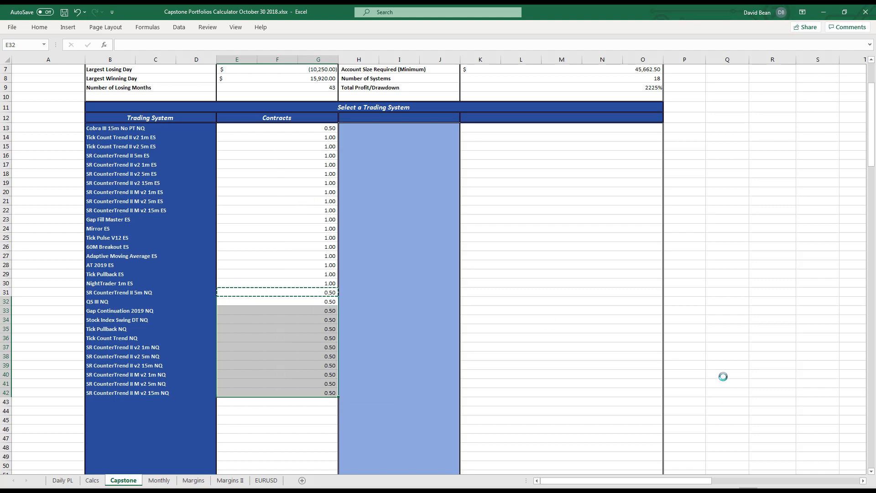
{"action": "key", "text": "ctrl+v"}
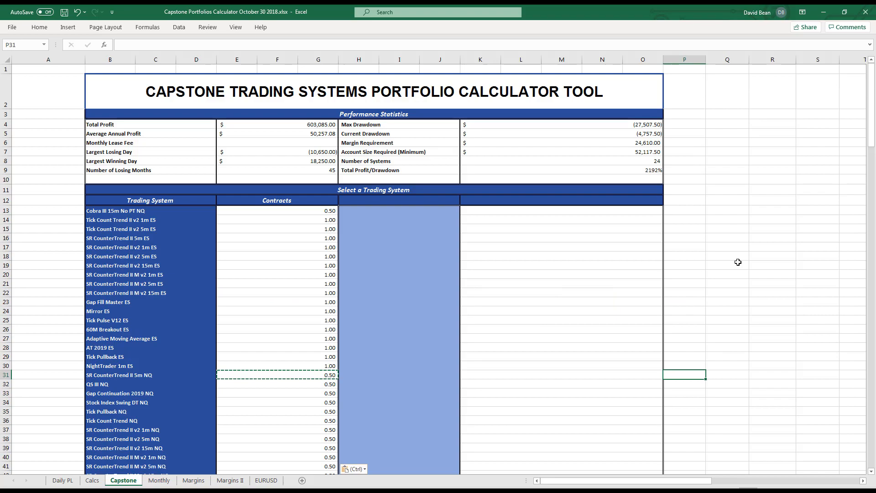
{"action": "scroll", "scroll_direction": "down", "scroll_amount": 3}
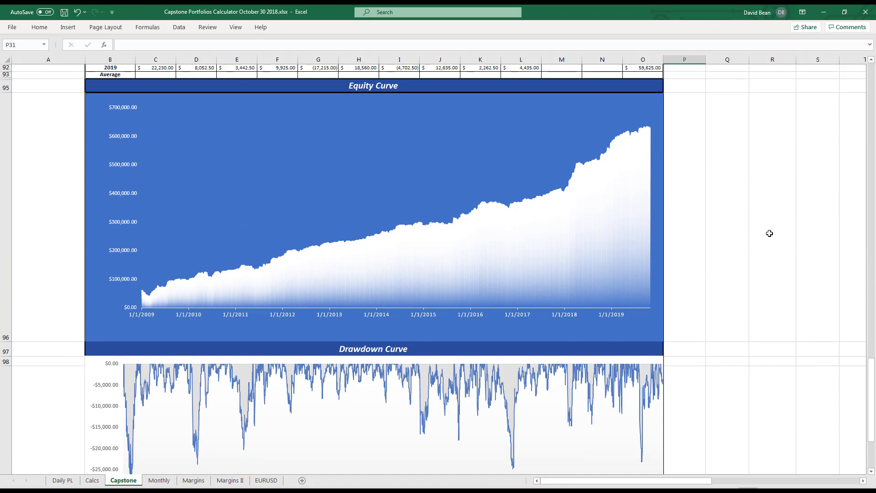
{"action": "scroll", "scroll_direction": "down", "scroll_amount": 3}
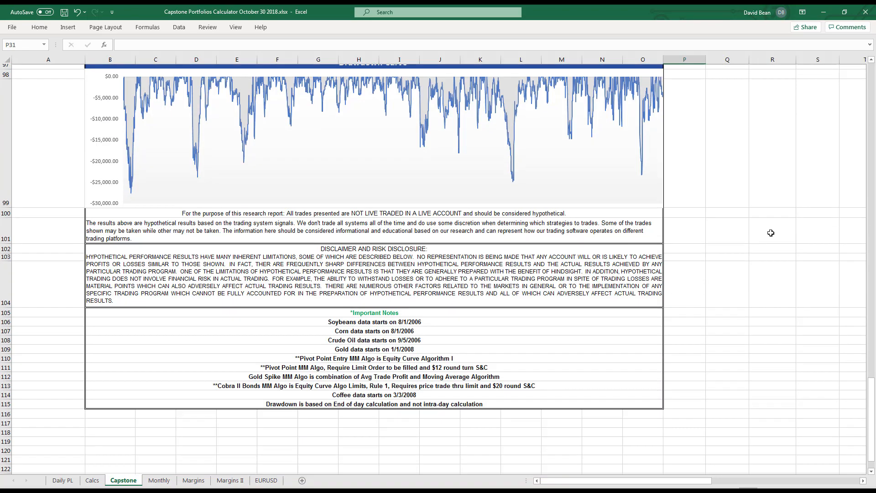
{"action": "scroll", "scroll_direction": "down", "scroll_amount": 3}
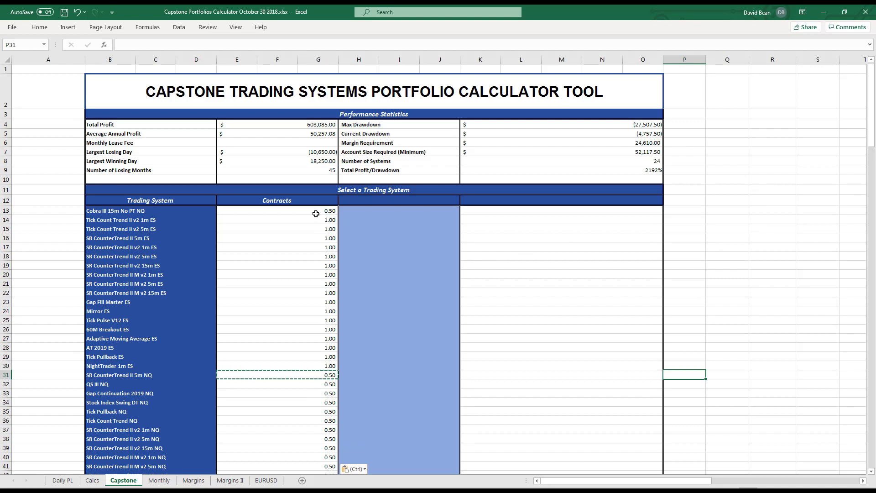
Enter 1 for Cobra III 15m No PT NQ, then paste 1.00 over the remaining NQ systems.
{"action": "left_click", "coordinate": [276, 210]}
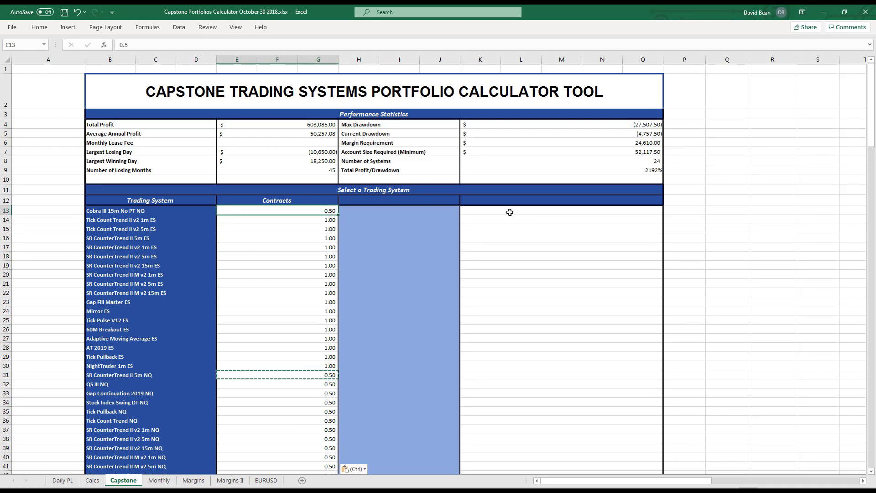
{"action": "type", "text": "1."}
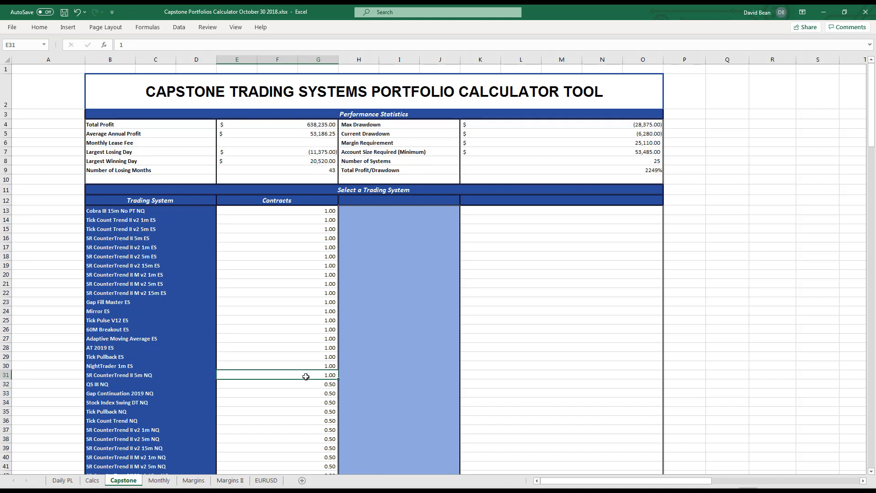
{"action": "right_click", "coordinate": [306, 375]}
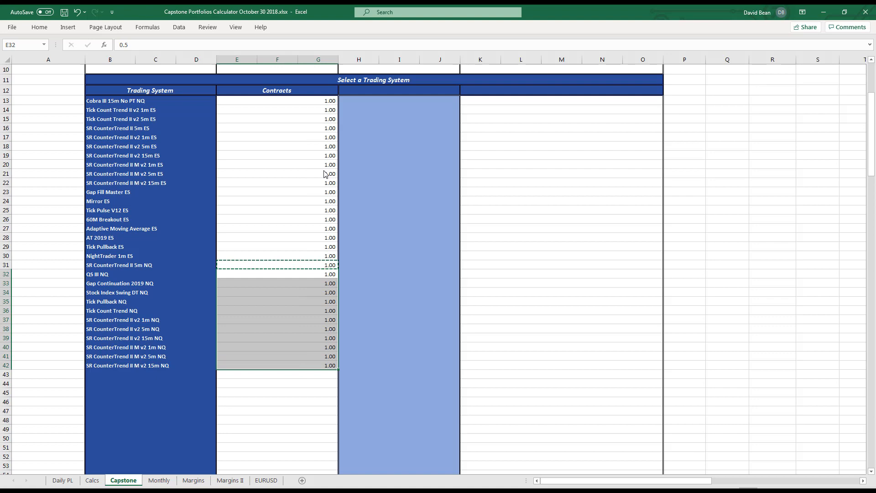
{"action": "key", "text": "ctrl+v"}
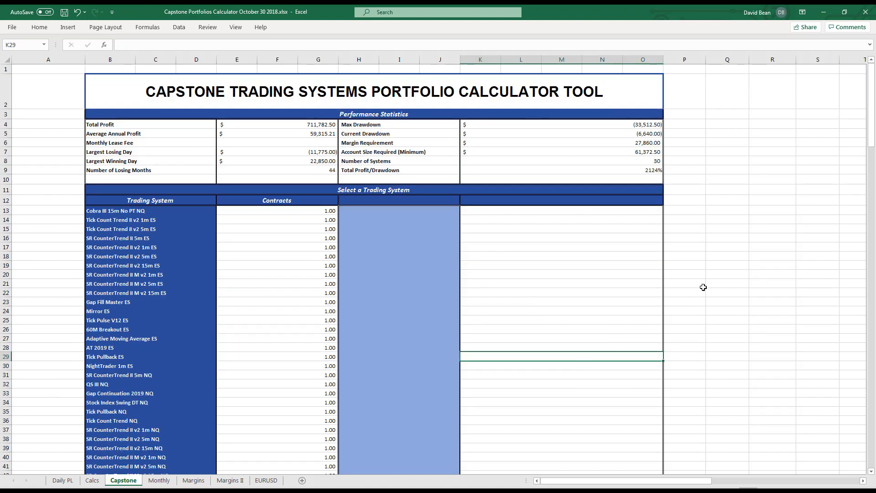
{"action": "left_click", "coordinate": [479, 124]}
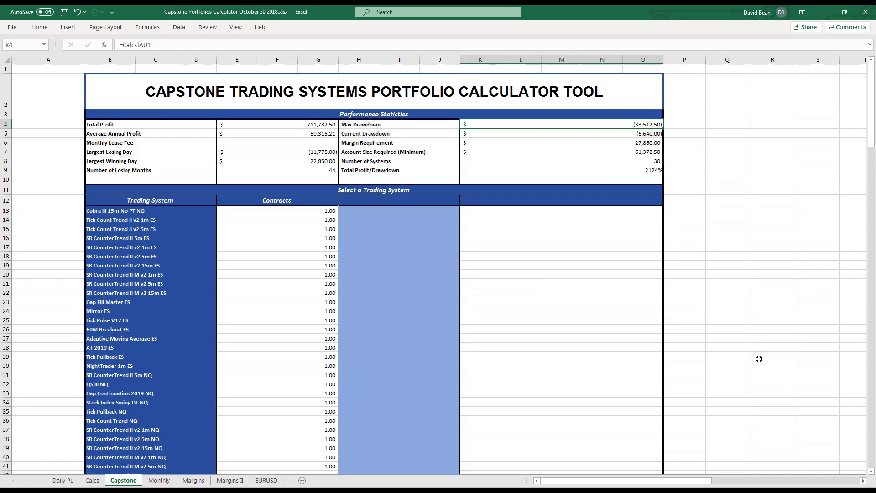
{"action": "scroll", "scroll_direction": "down", "scroll_amount": 3}
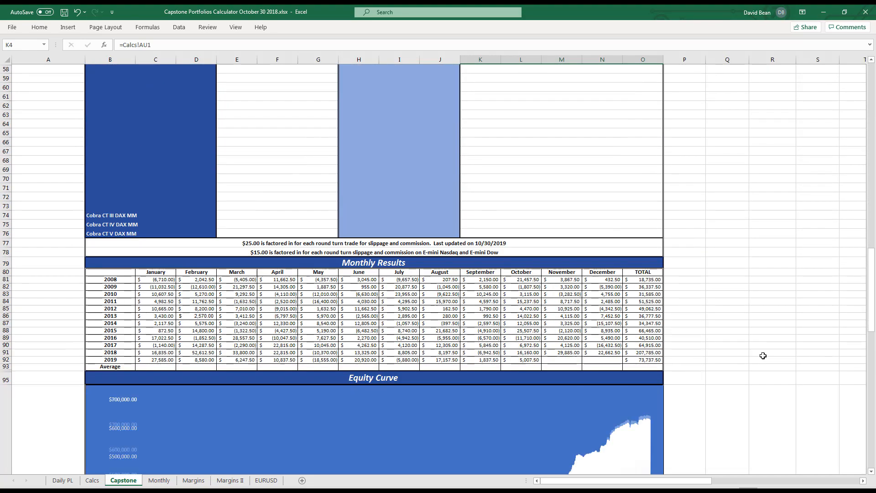
{"action": "scroll", "scroll_direction": "down", "scroll_amount": 3}
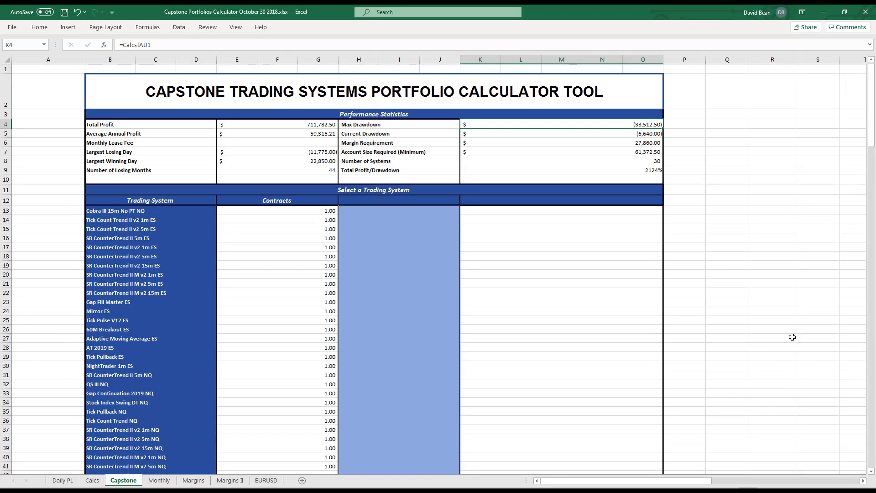
{"action": "mouse_move", "coordinate": [720, 257]}
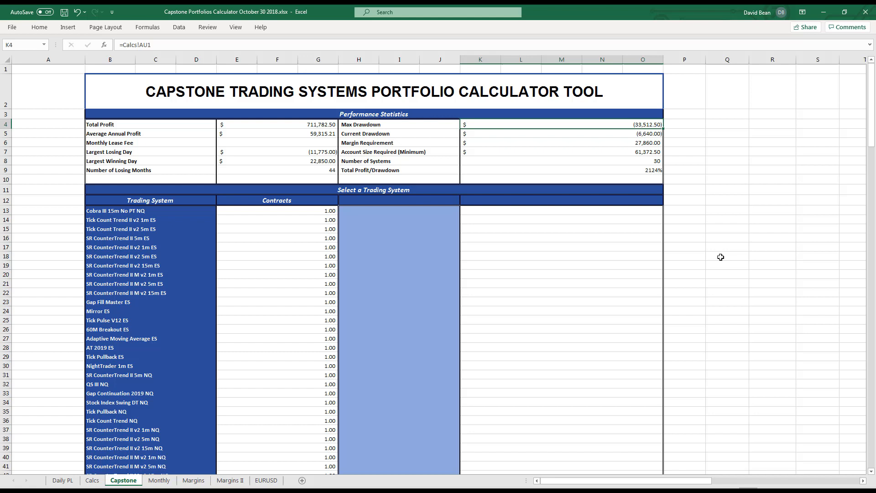
{"action": "mouse_move", "coordinate": [728, 233]}
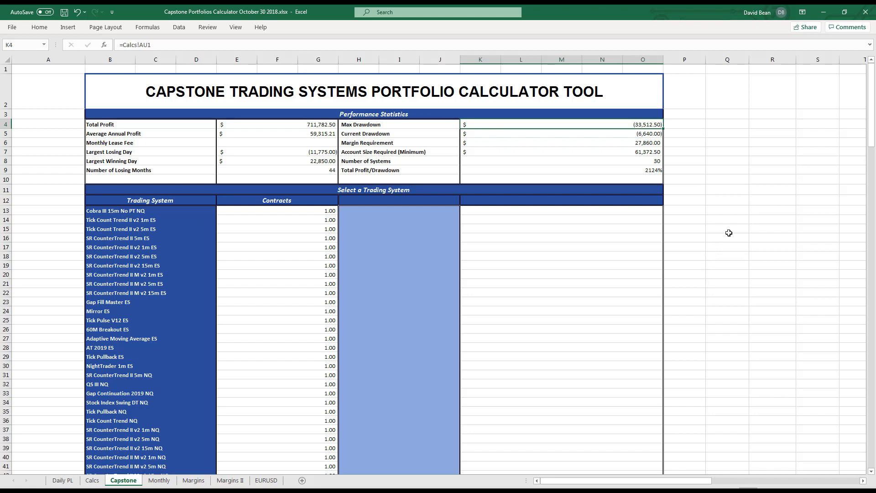
{"action": "mouse_move", "coordinate": [702, 215]}
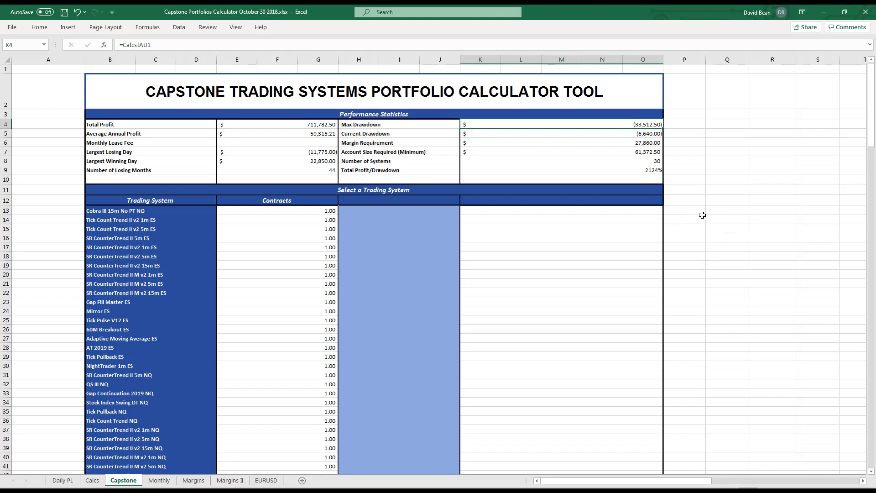